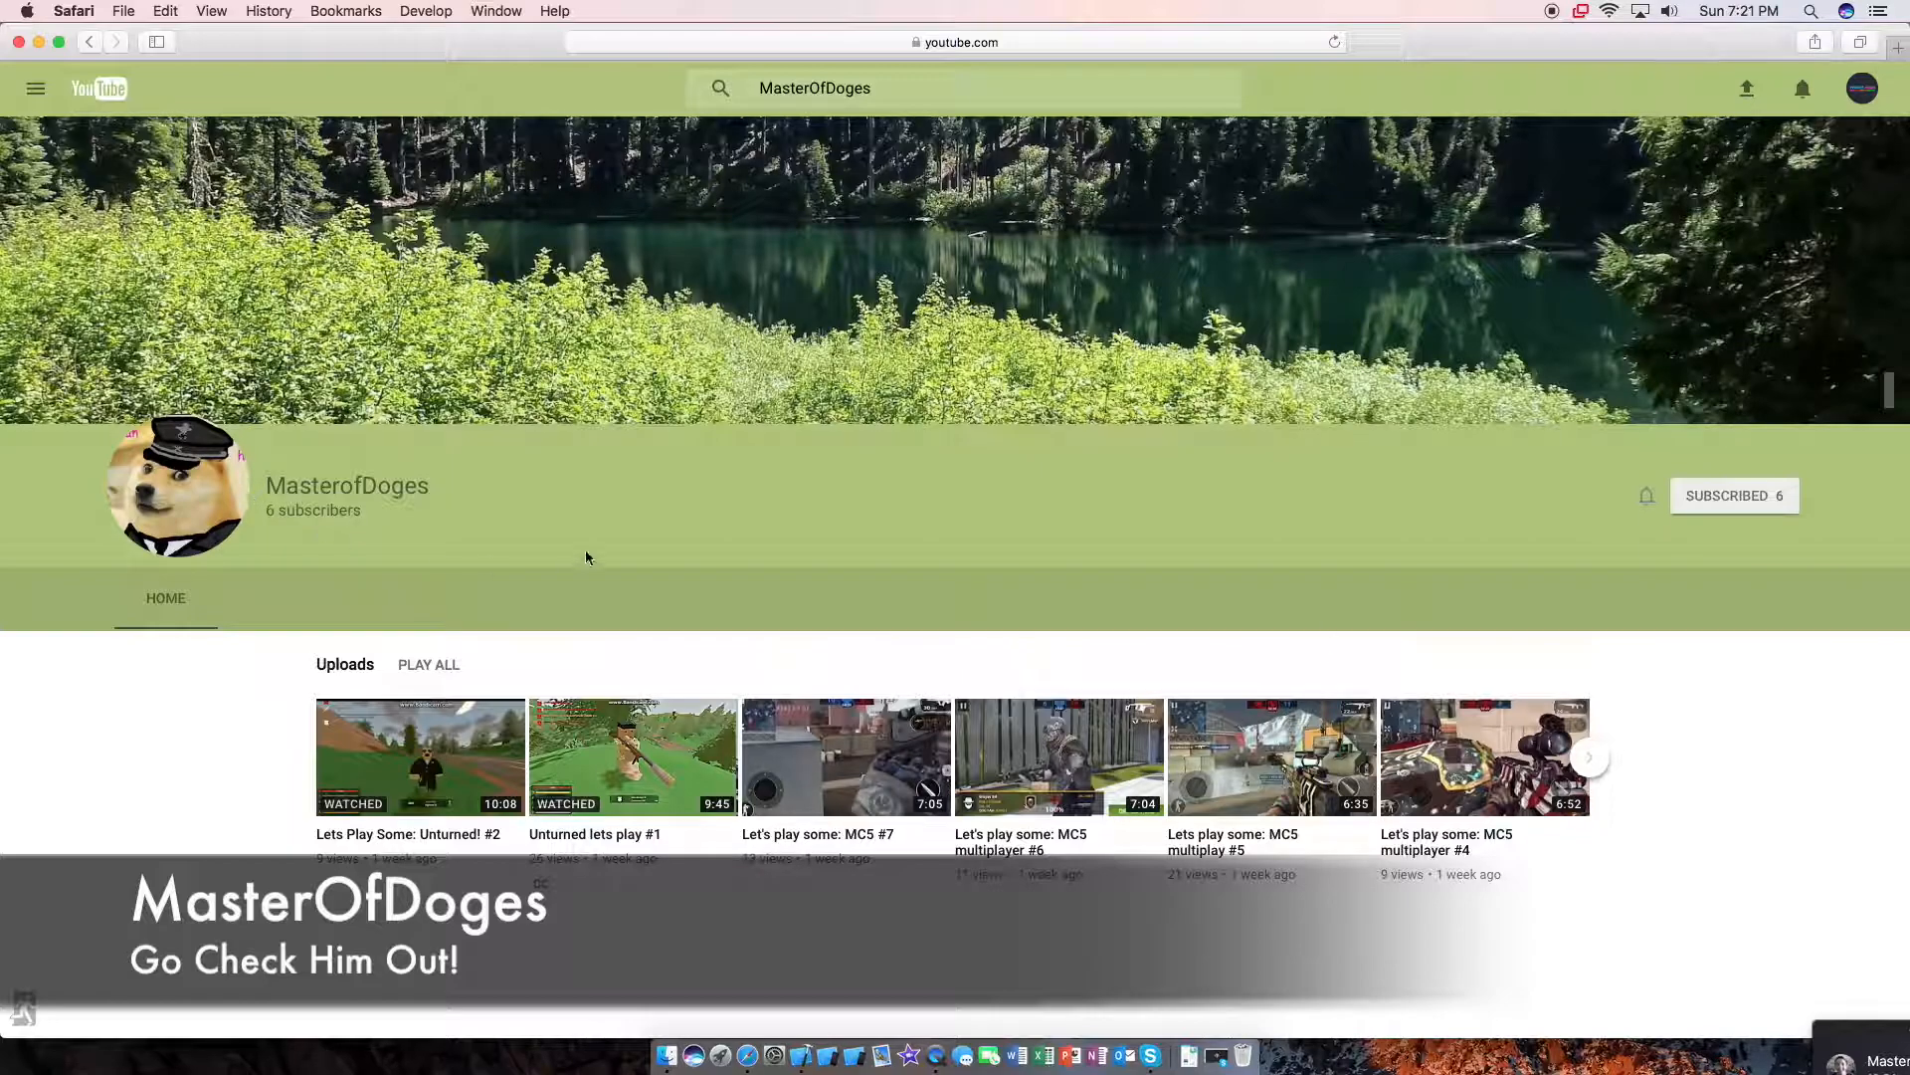
mouse_move(782, 609)
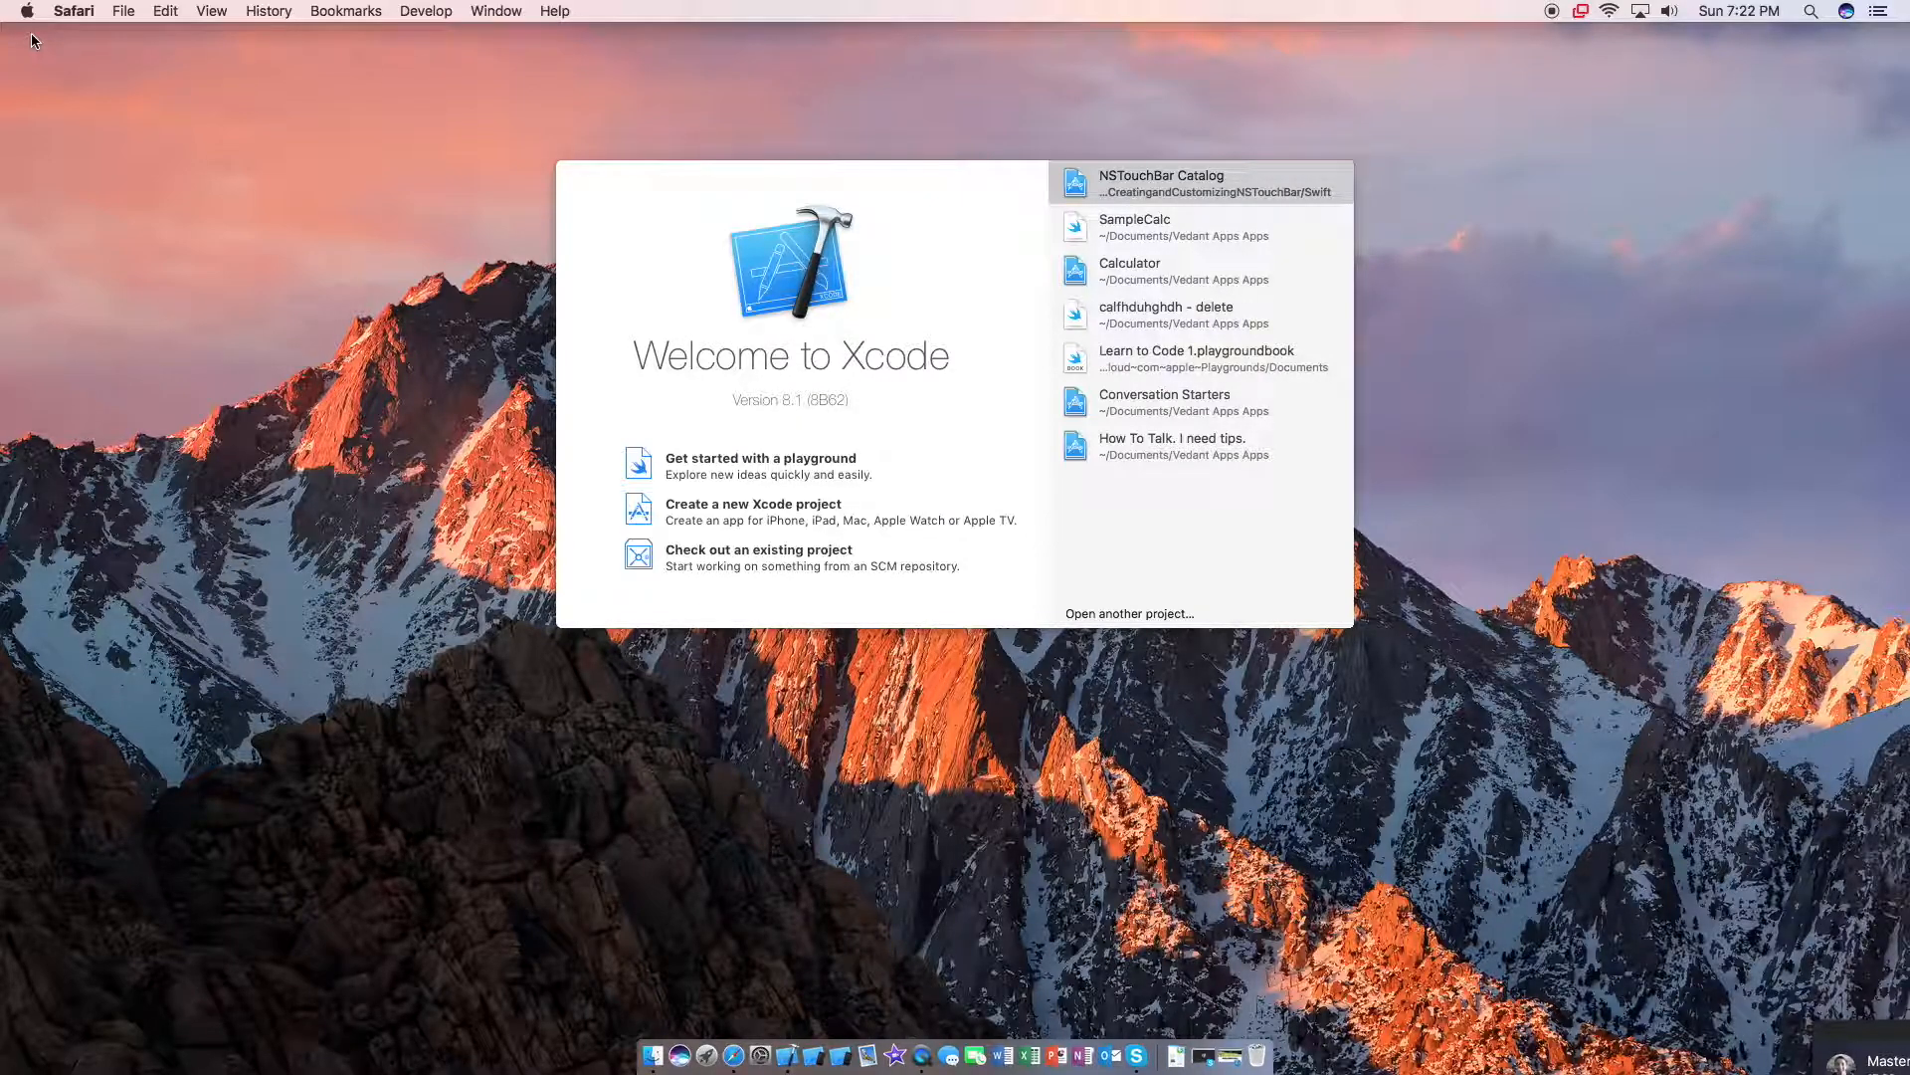
mouse_move(271, 414)
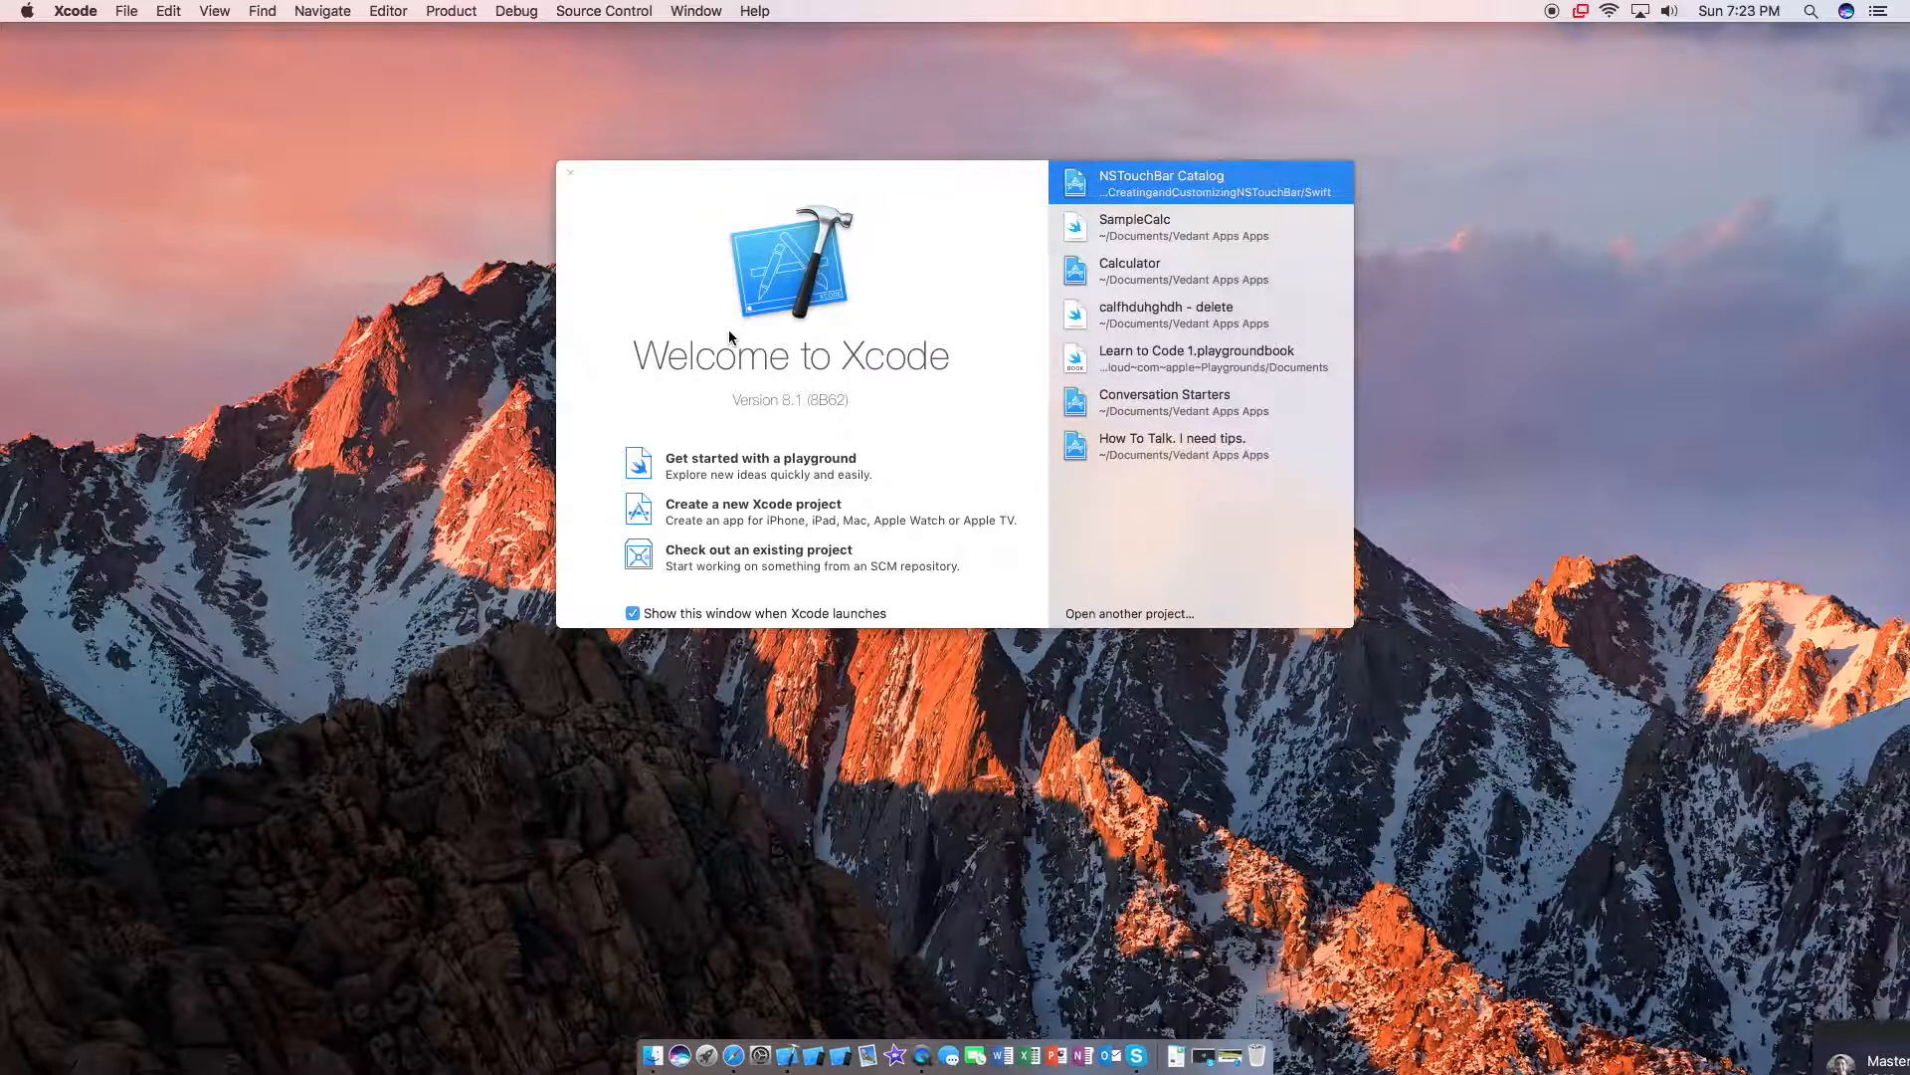
mouse_move(895, 605)
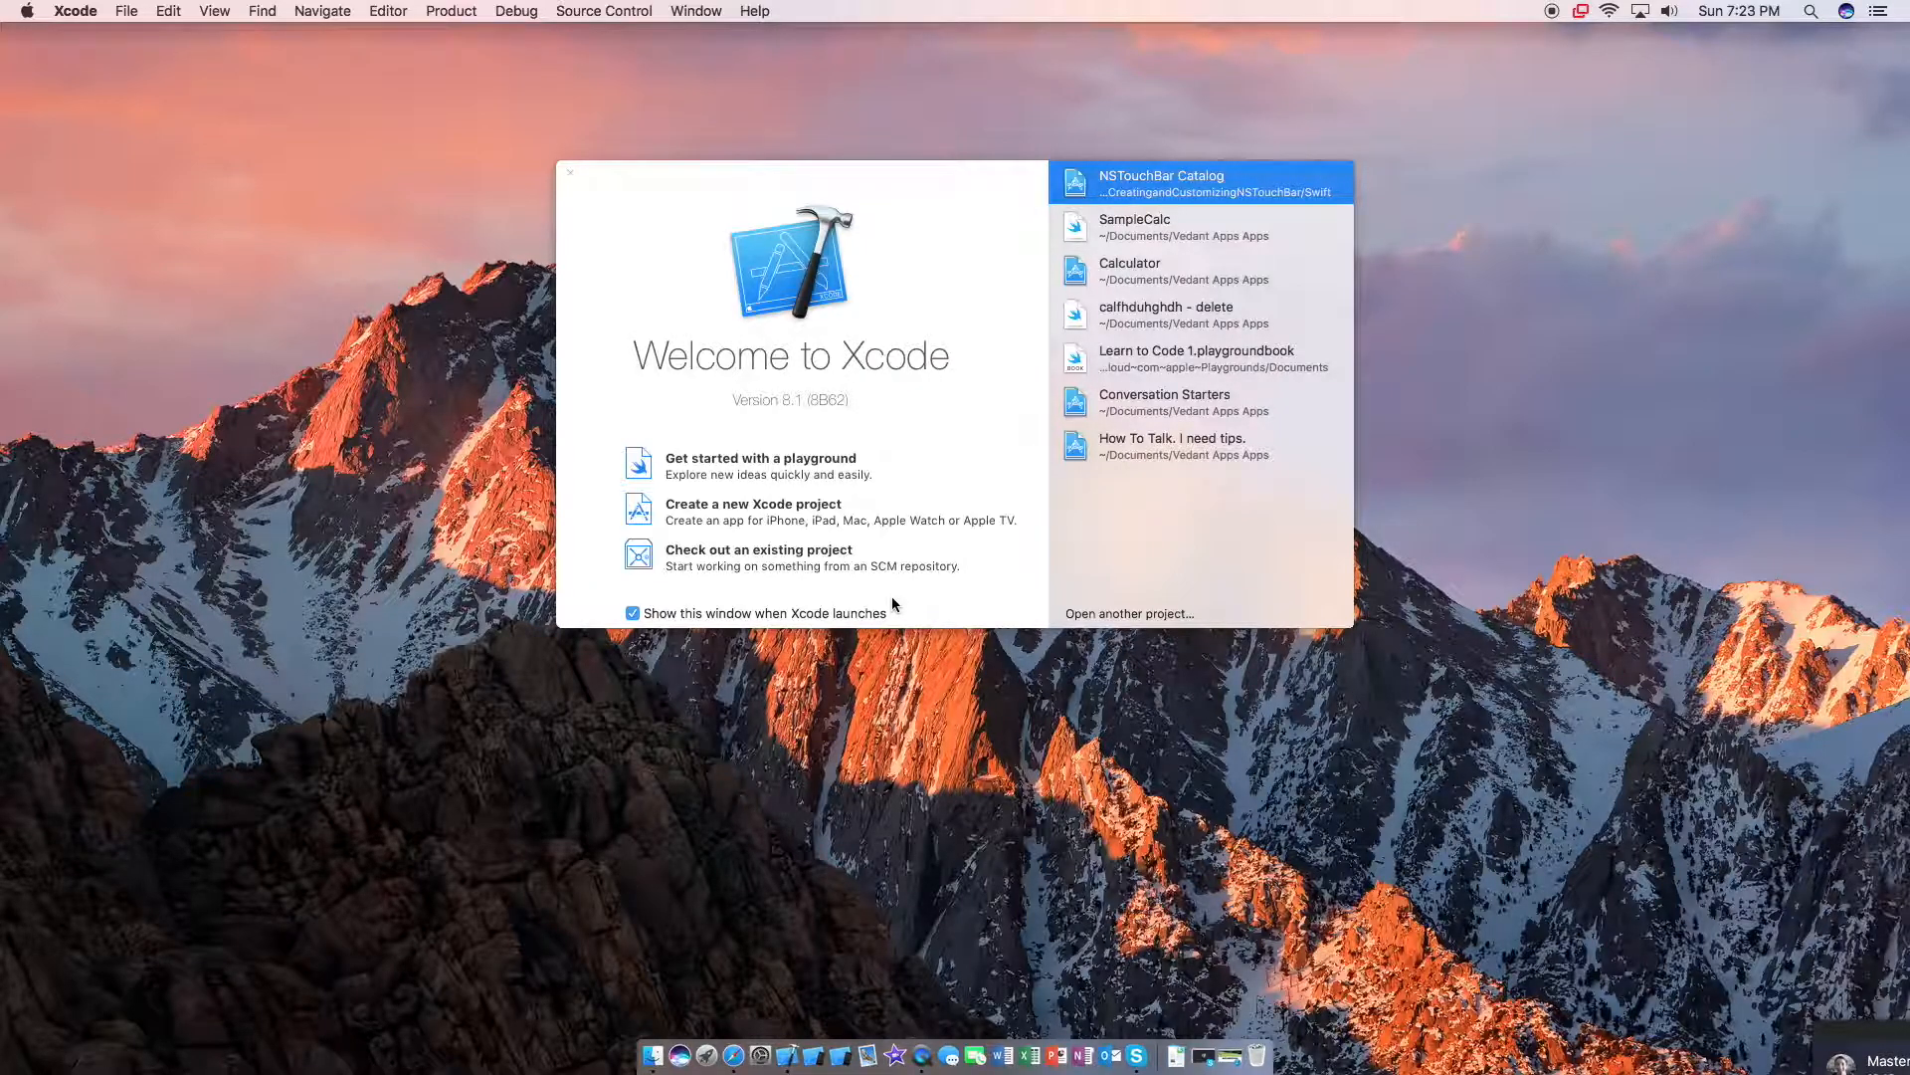
mouse_move(863, 613)
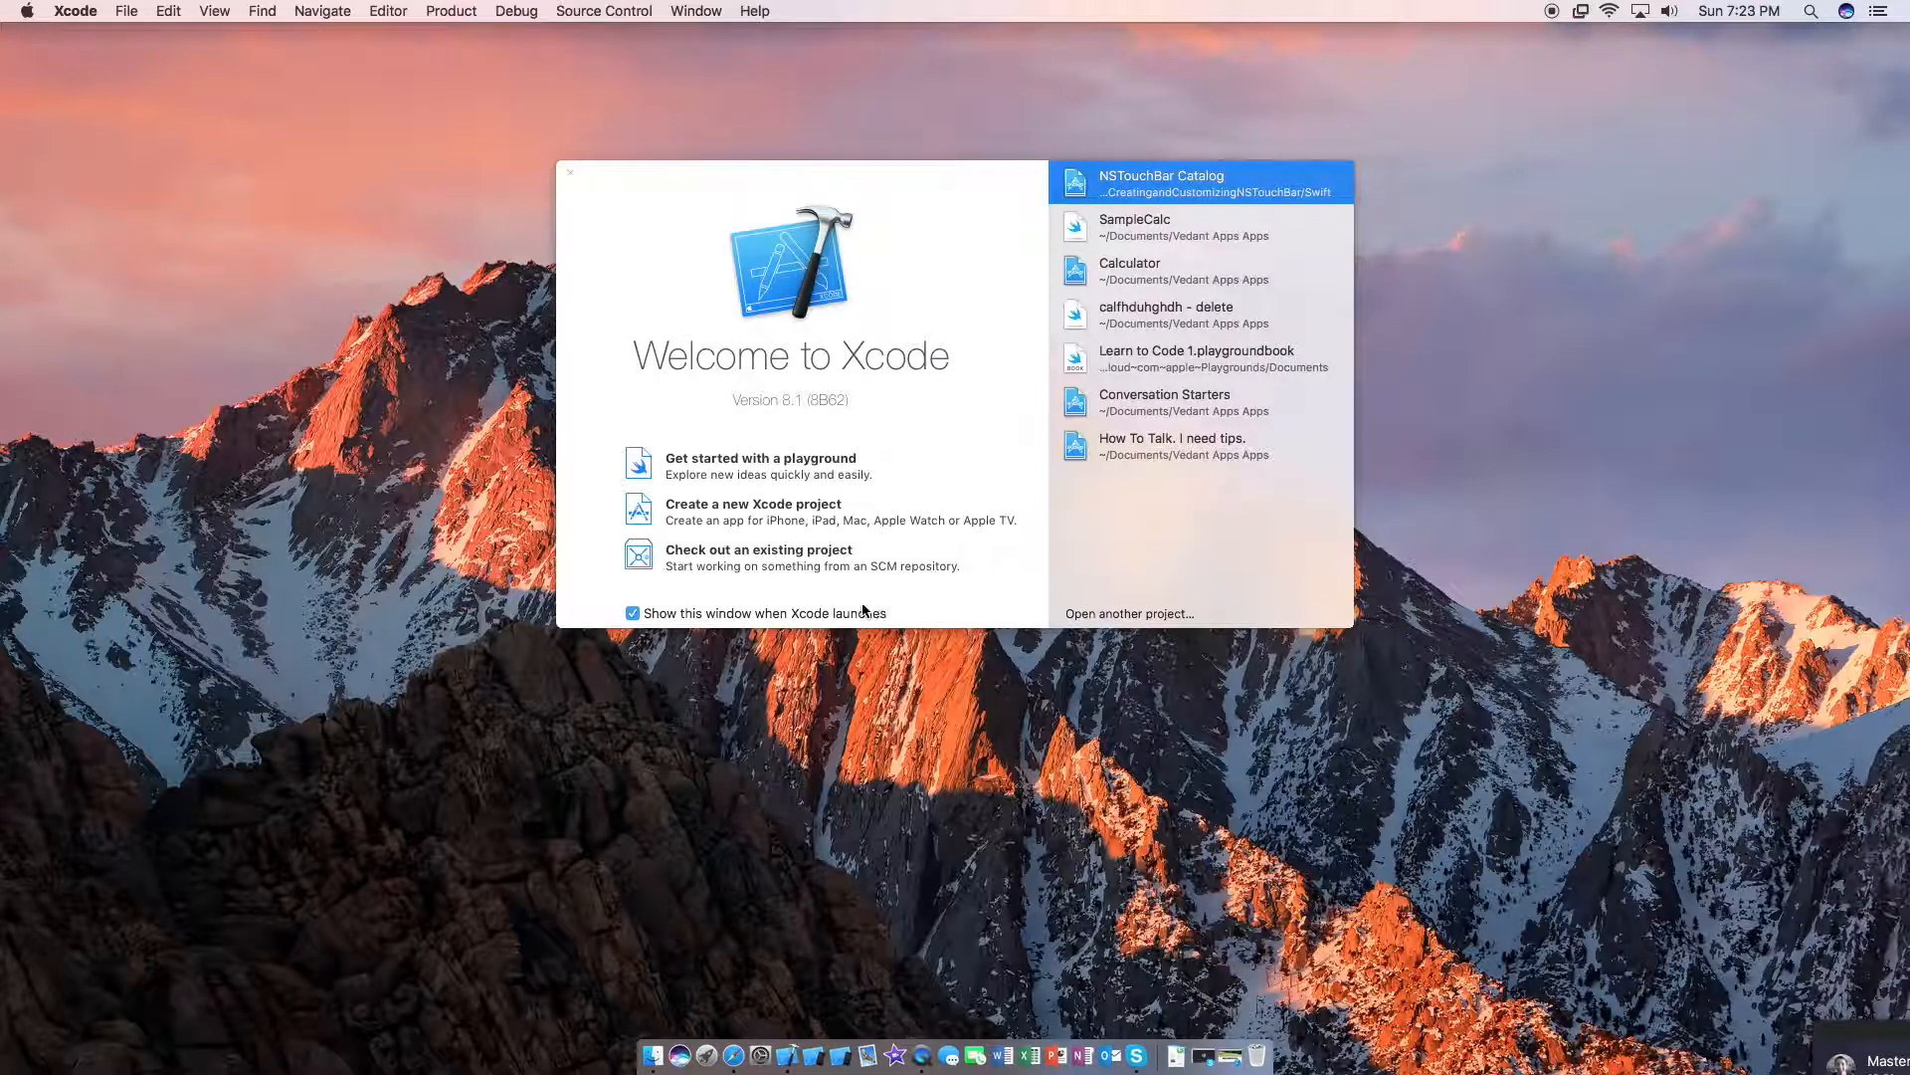
mouse_move(834, 689)
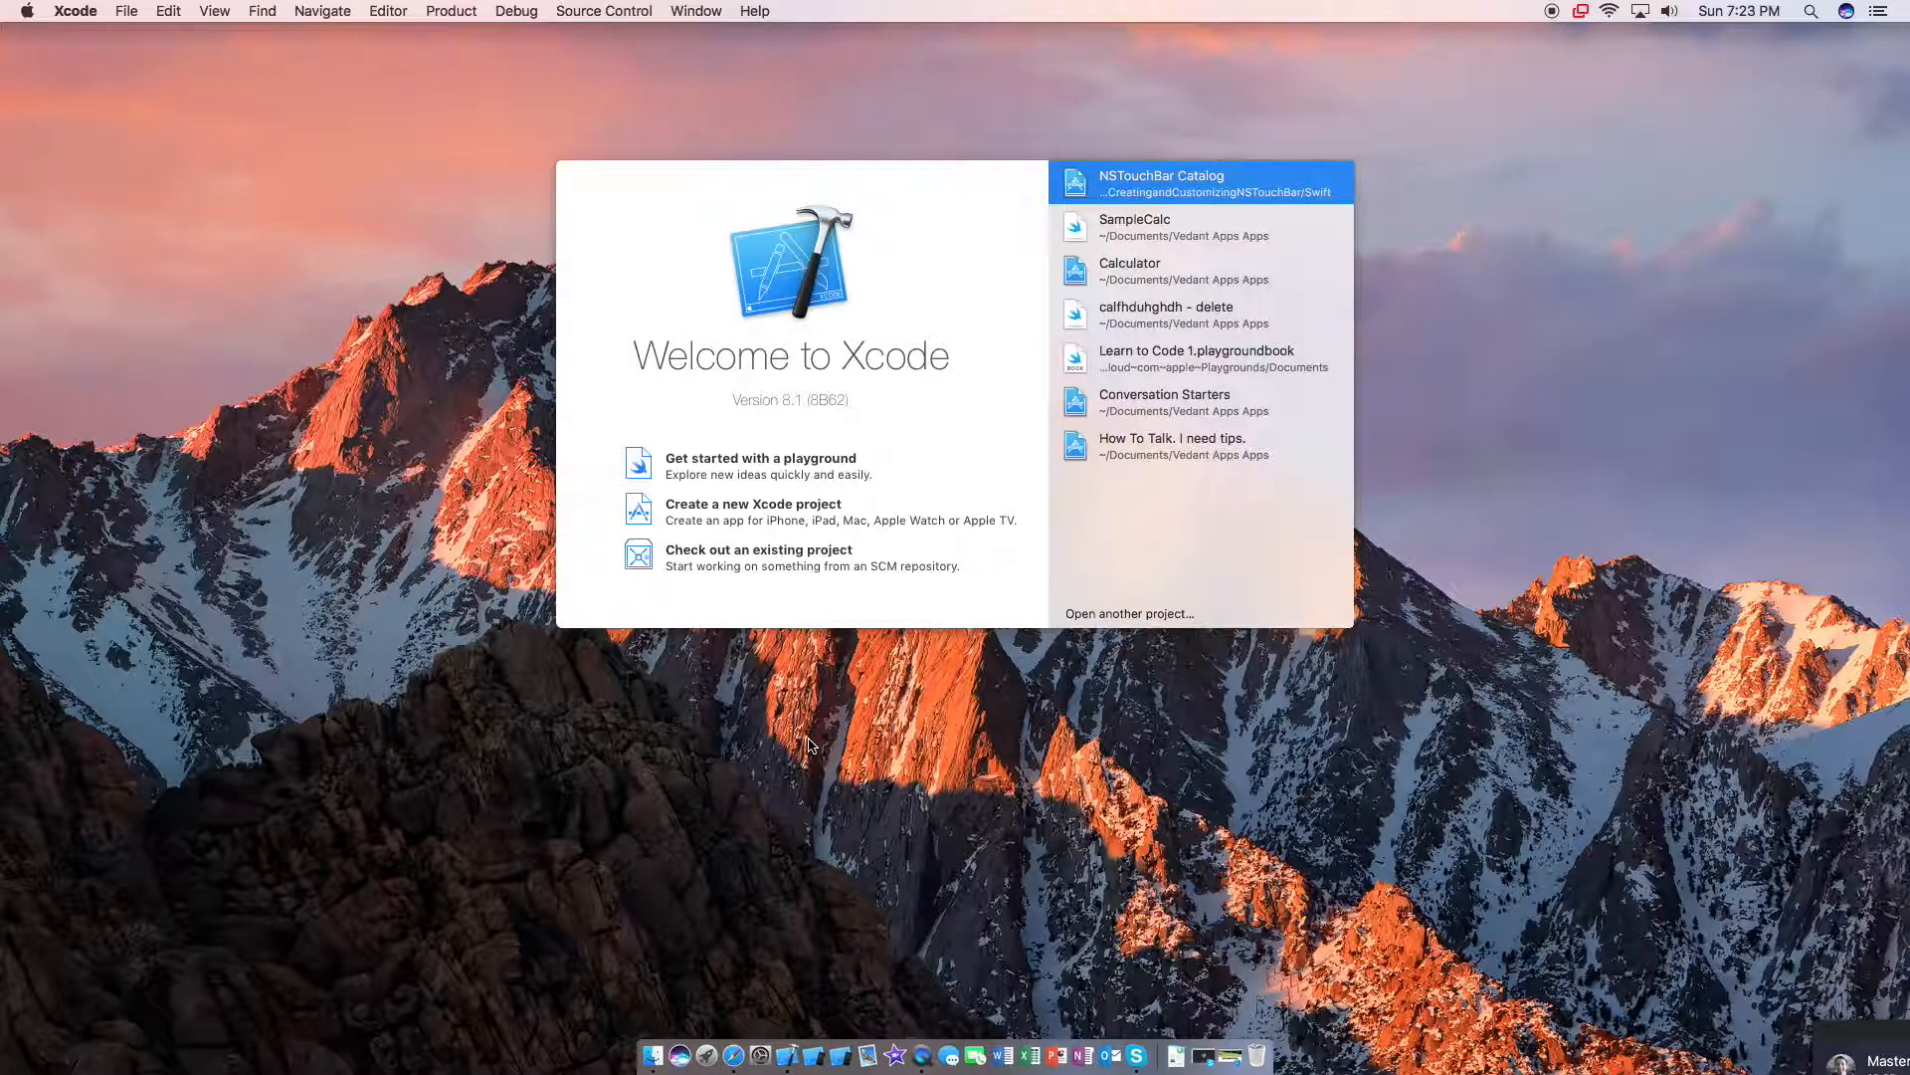
Show the simulated Touch Bar via the Window menu and tap volume up and brightness up.
left_click(661, 18)
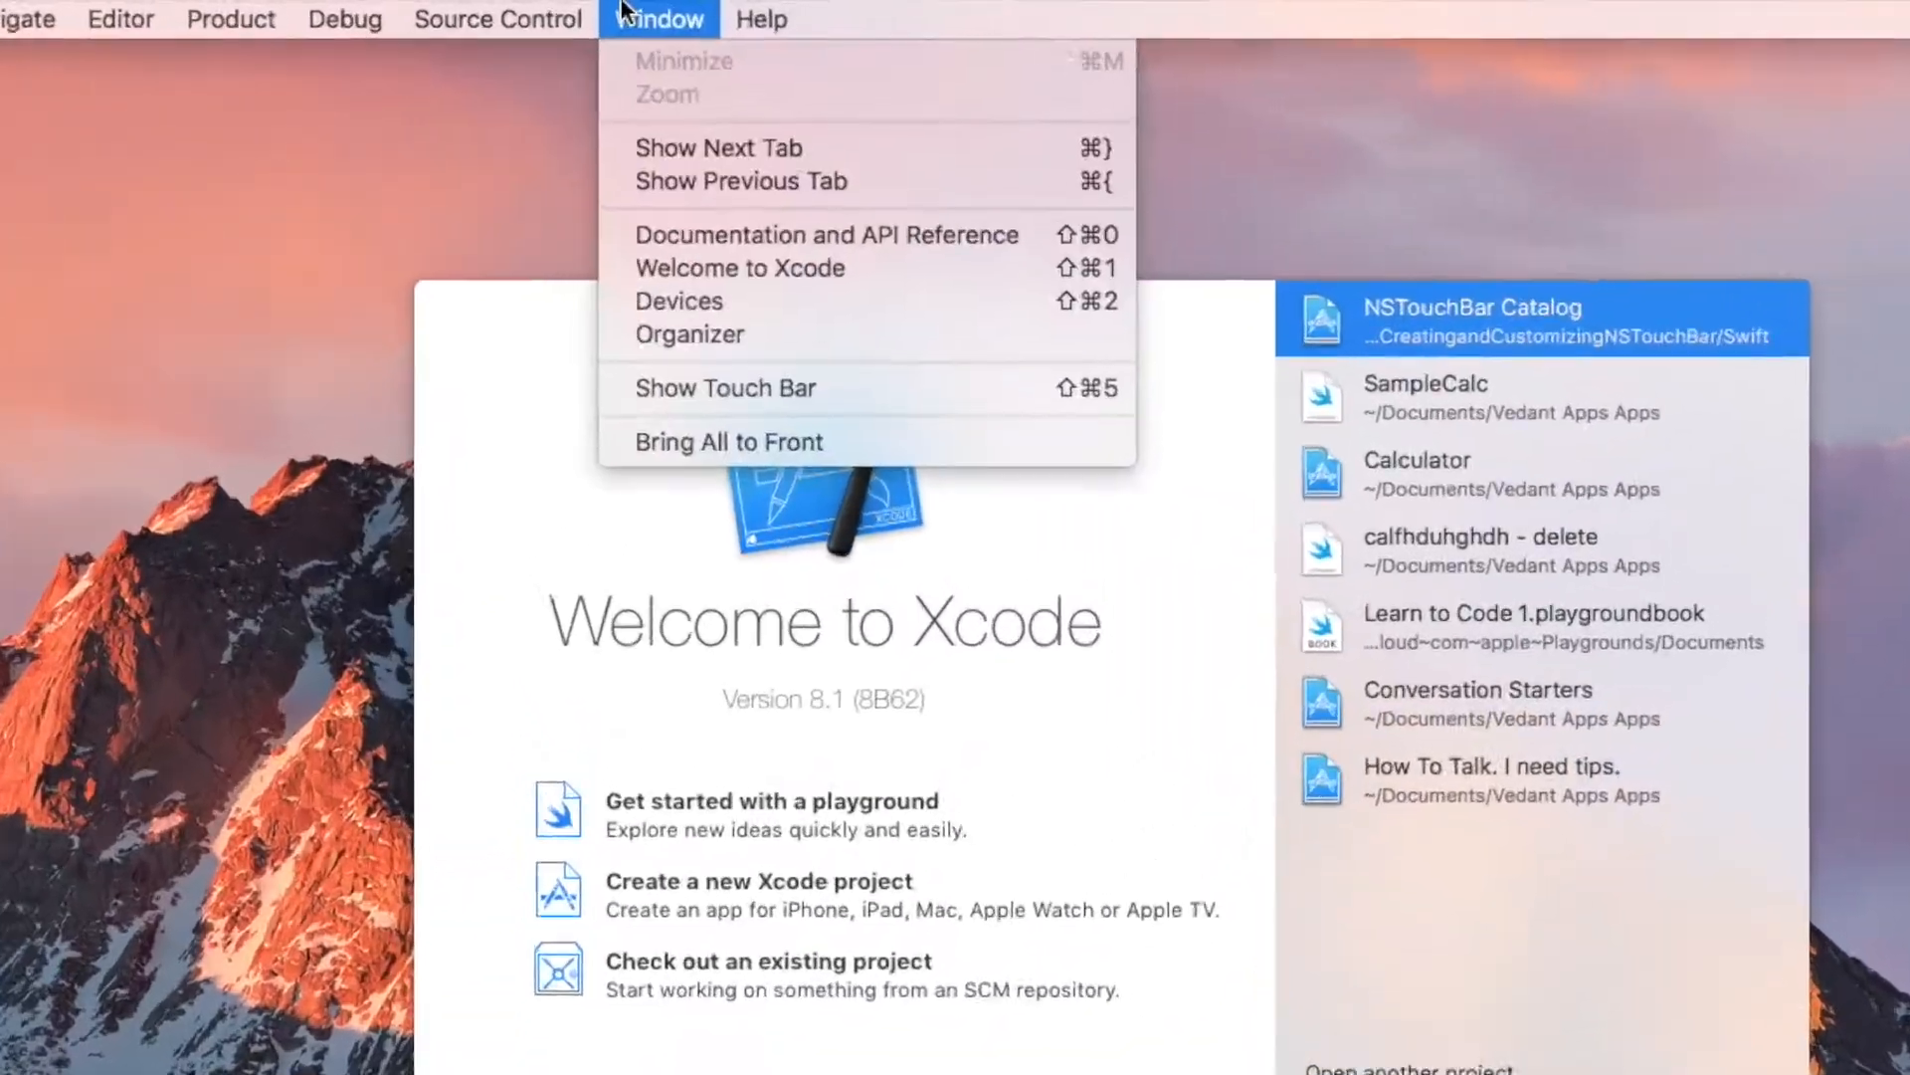
left_click(726, 388)
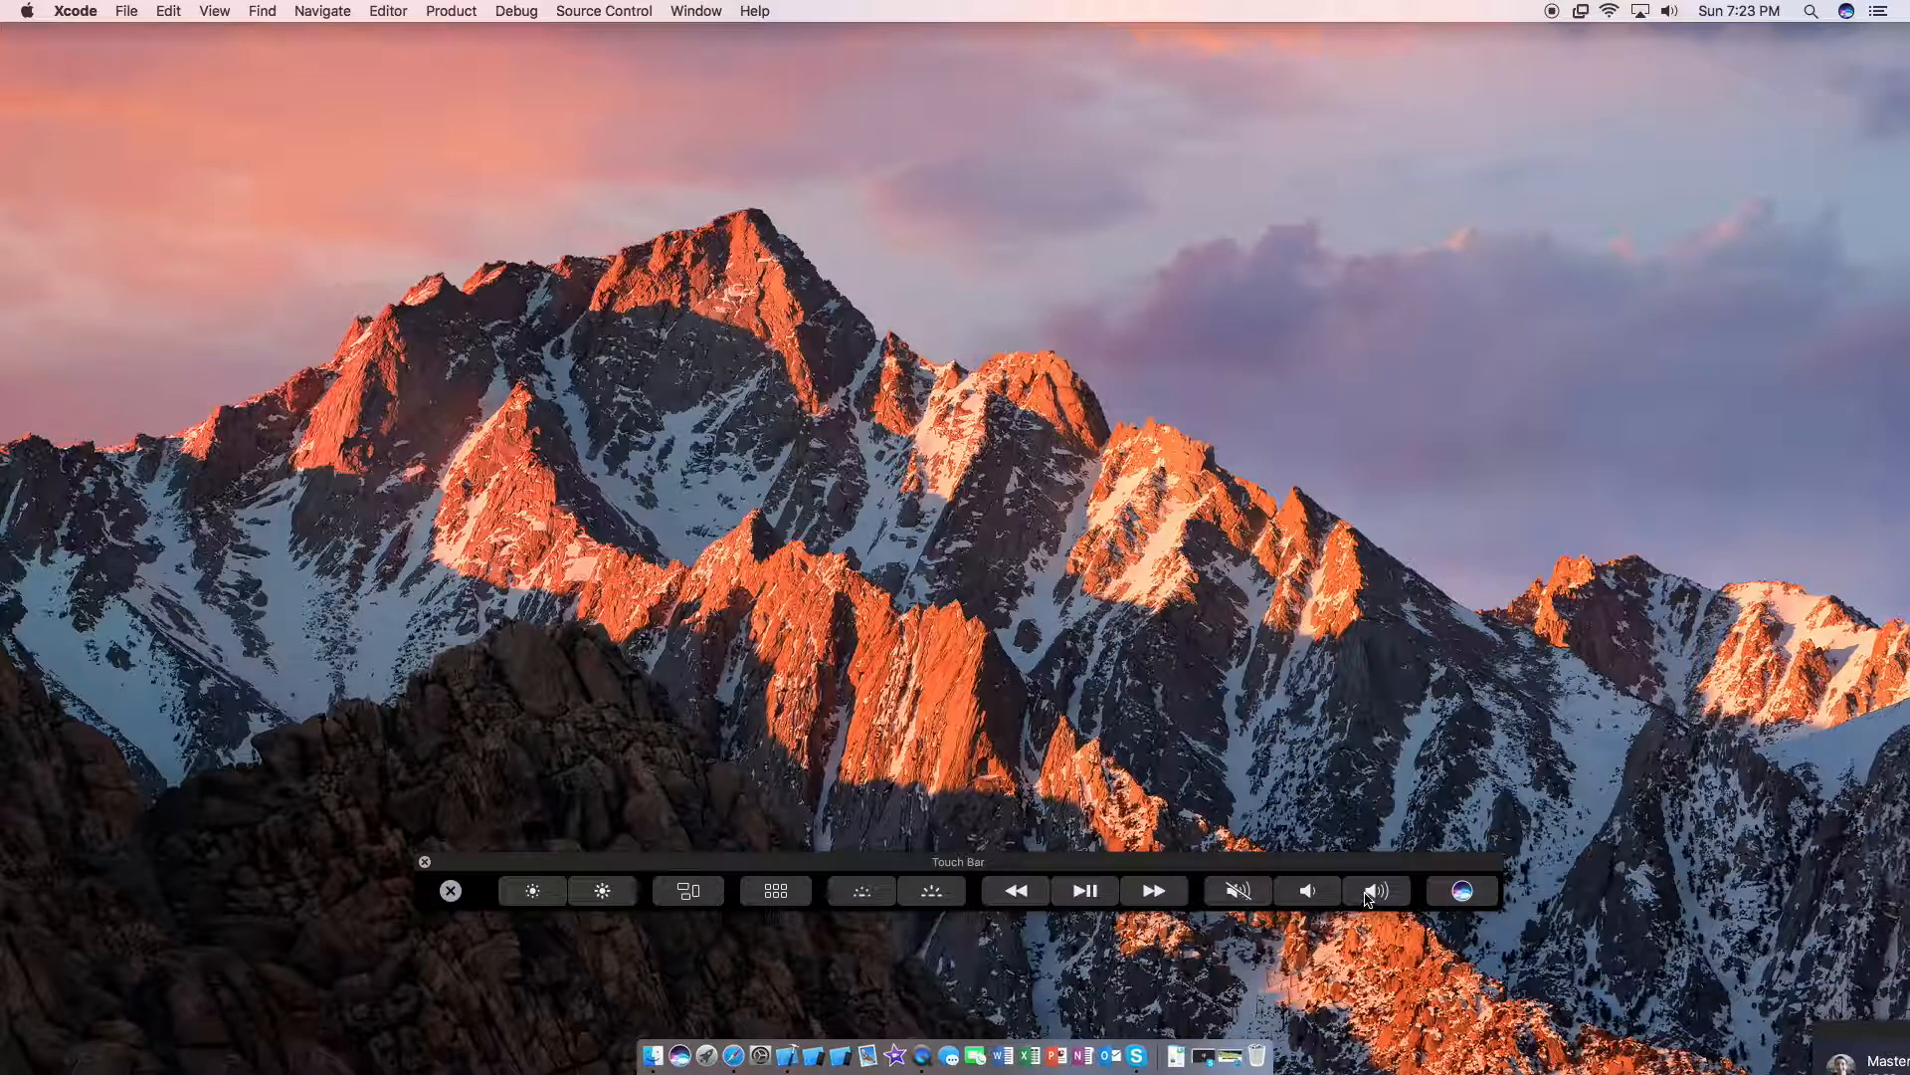
left_click(1377, 889)
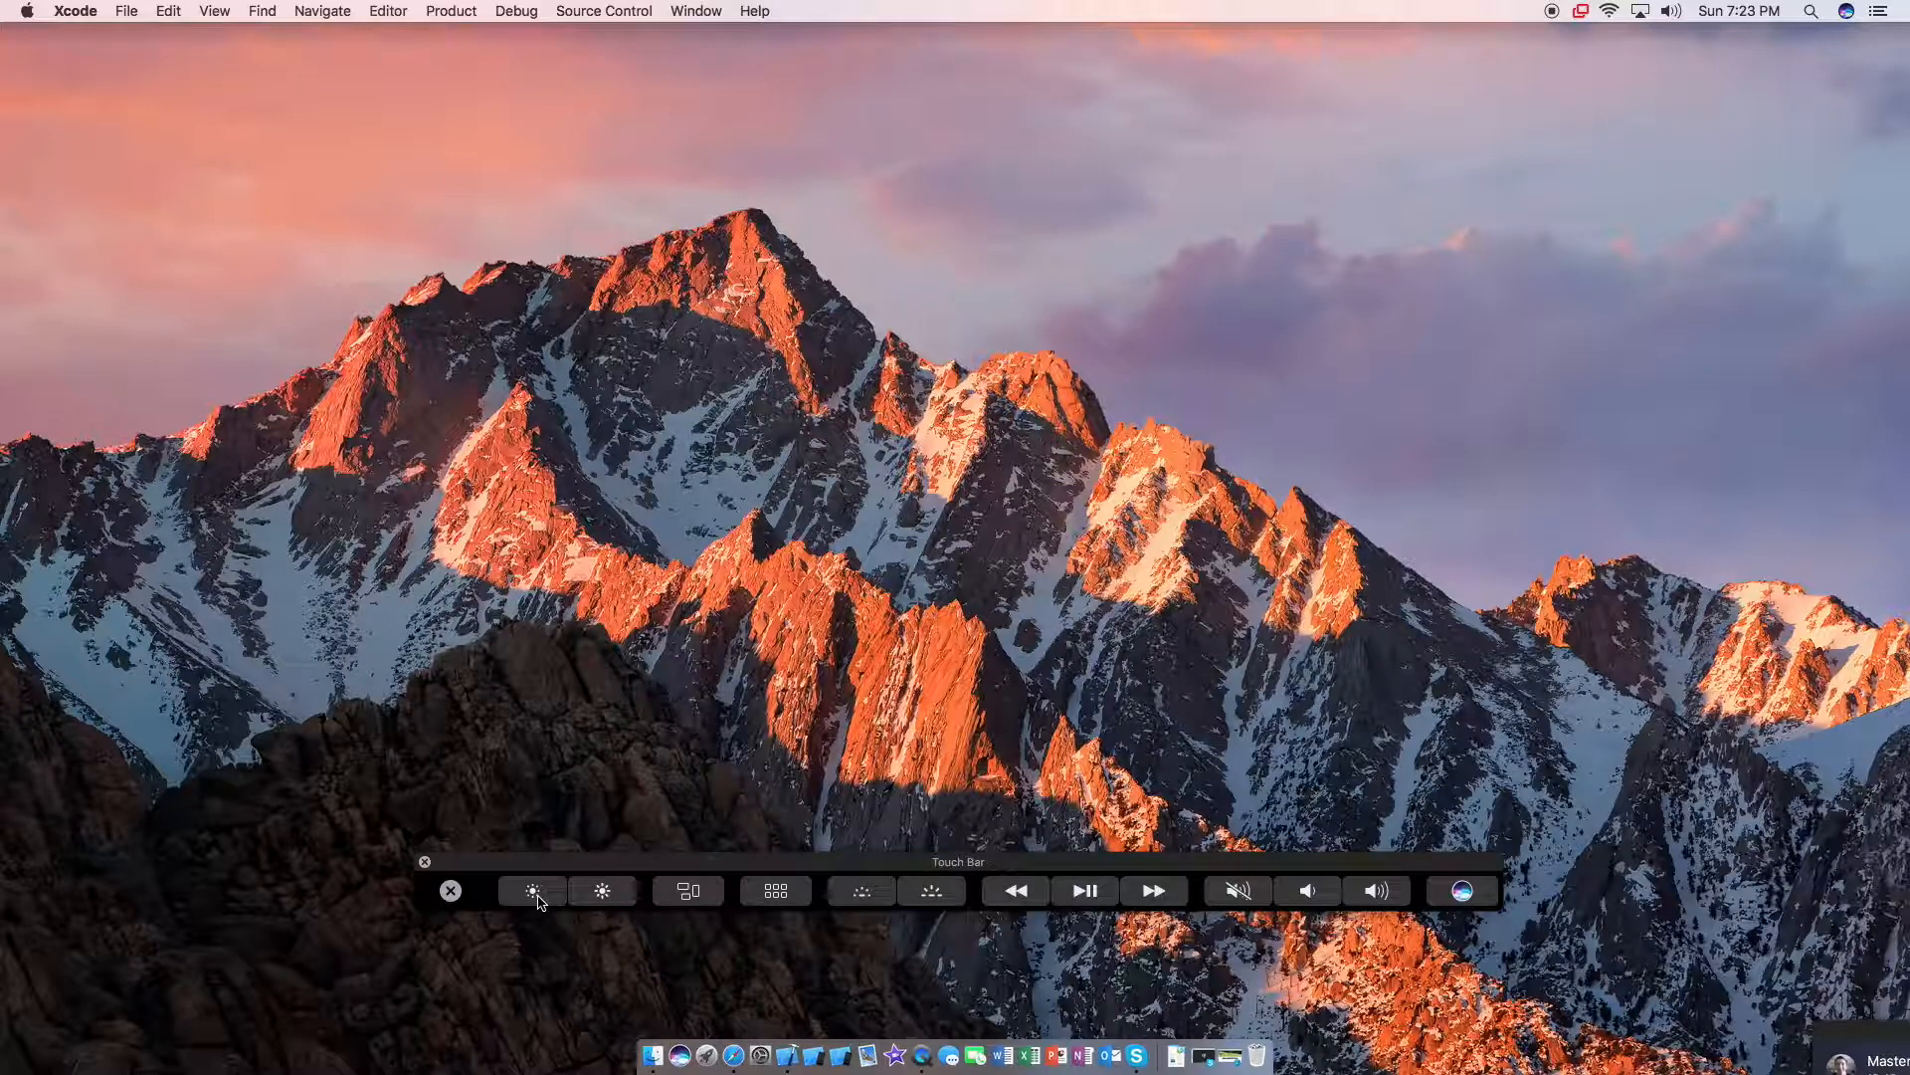
mouse_move(717, 896)
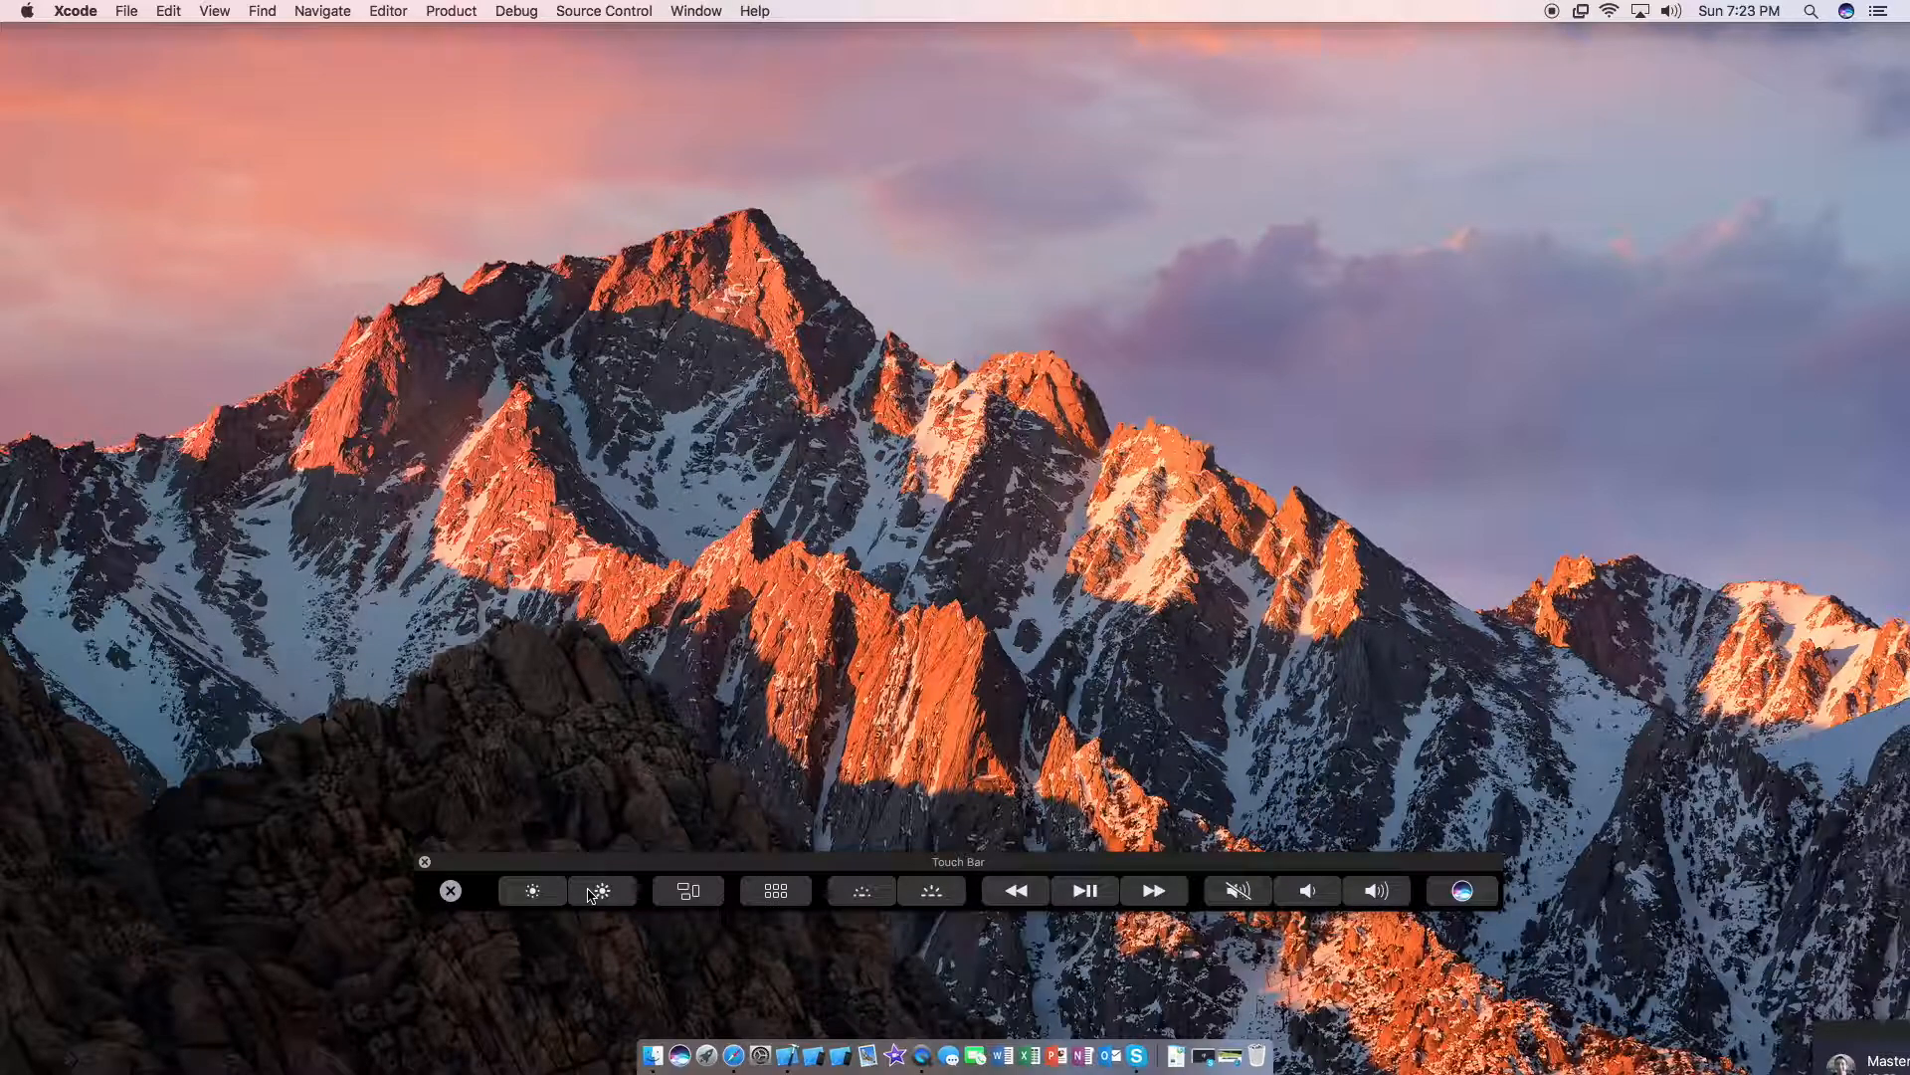
left_click(1377, 890)
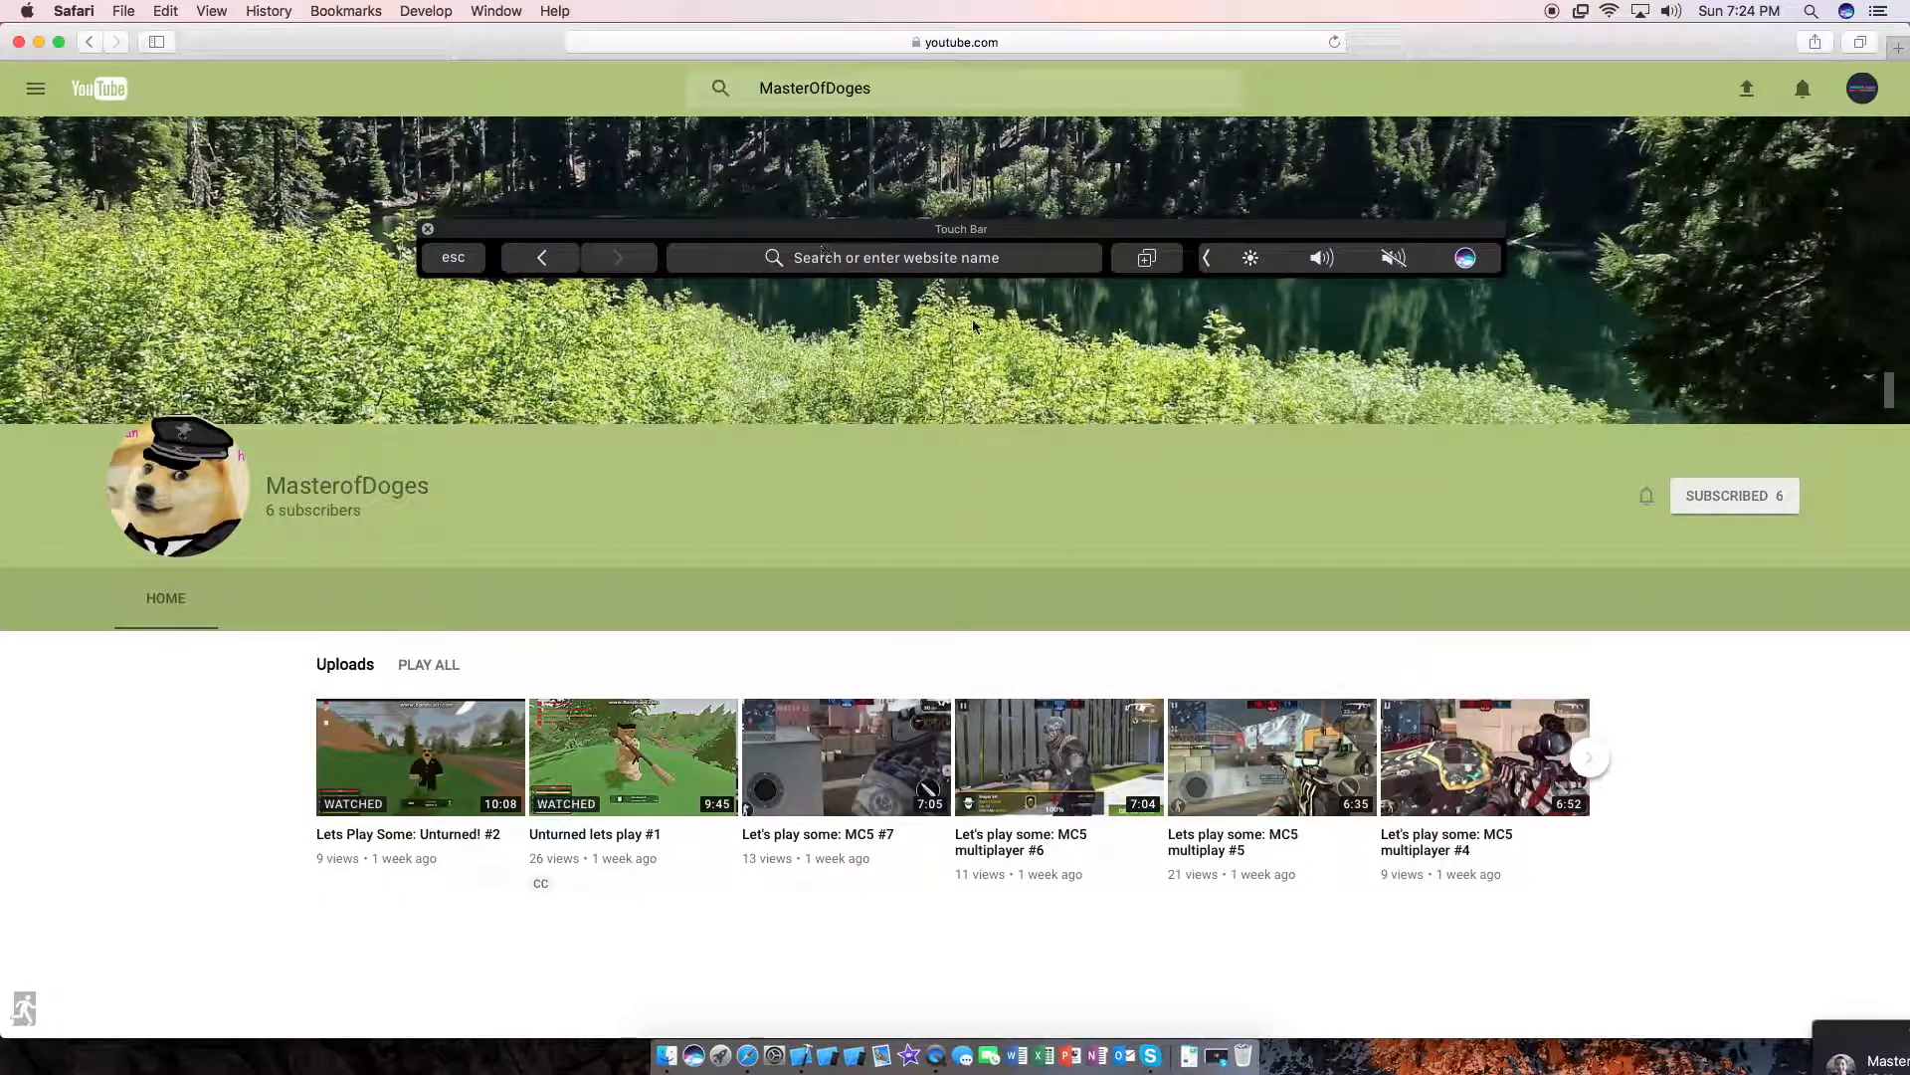
mouse_move(485, 271)
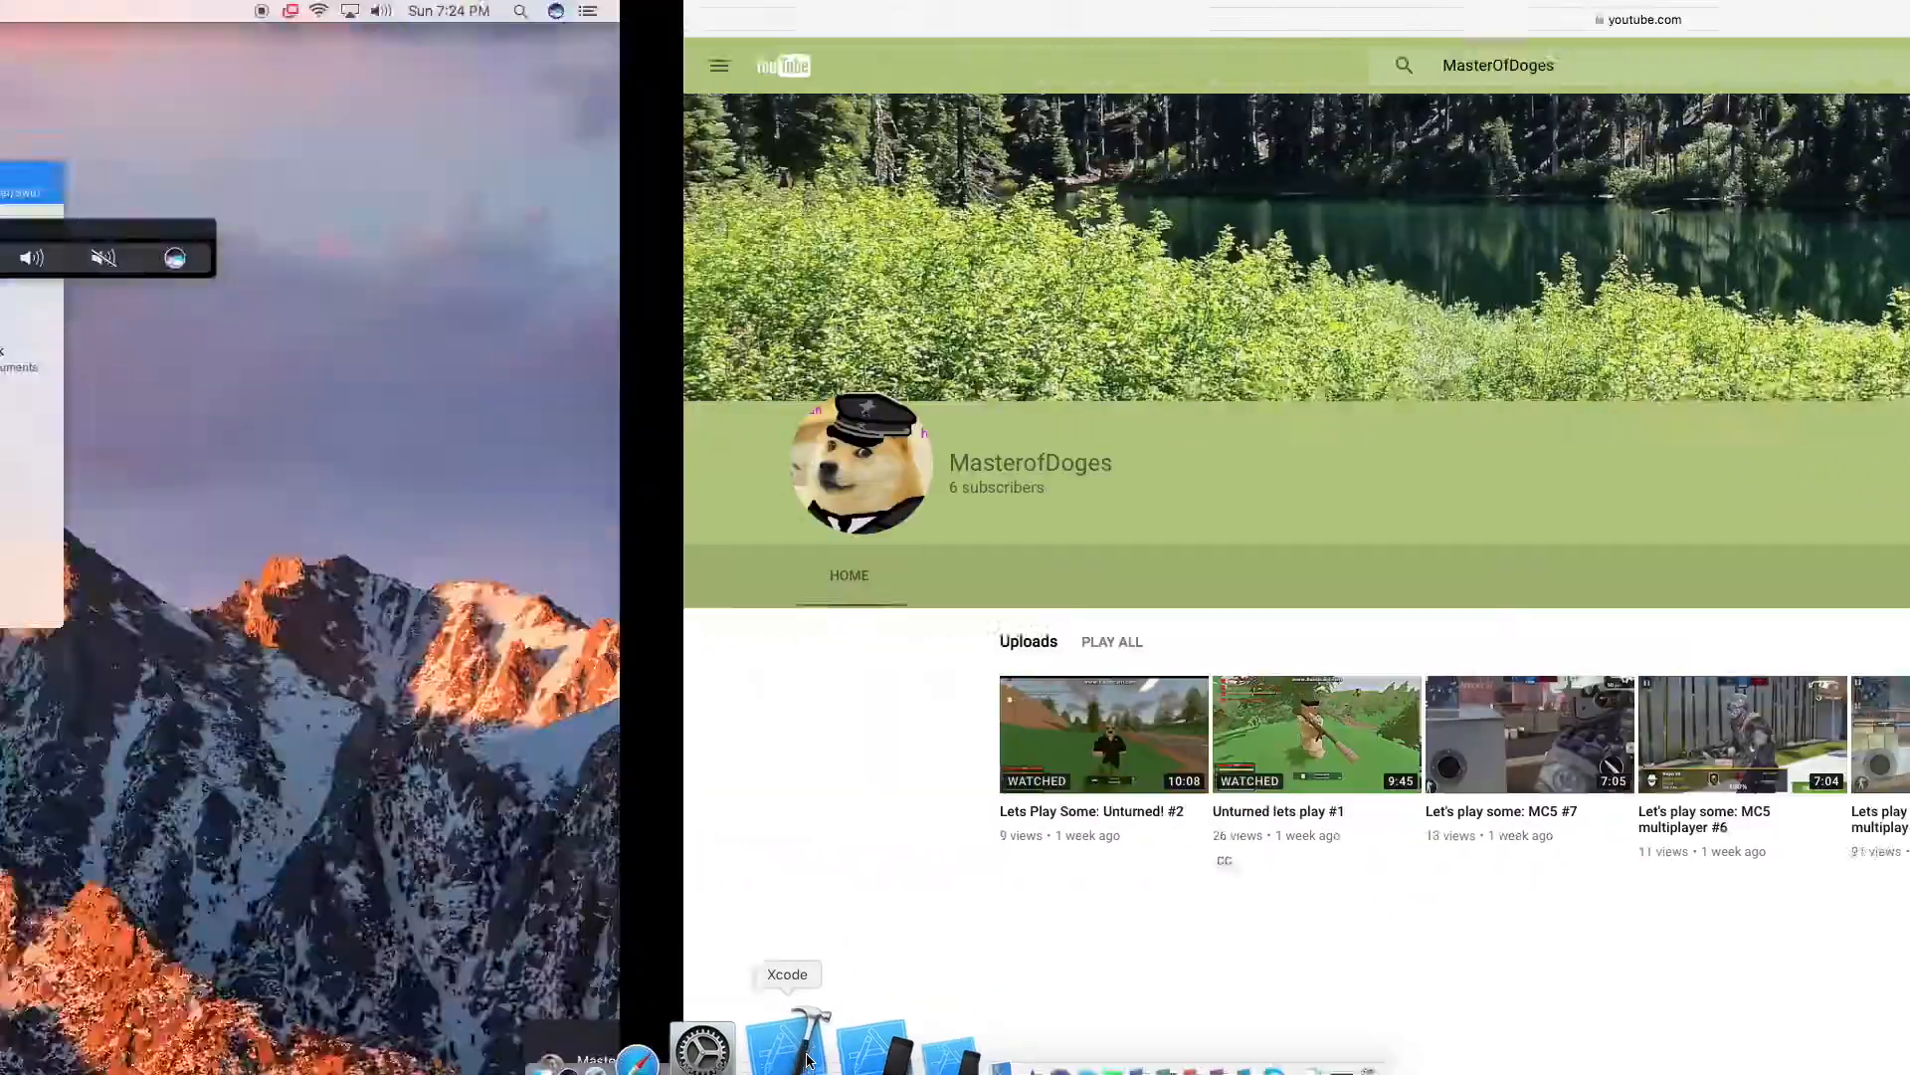
Go back to the MasterOfDoges YouTube search results using the Touch Bar back arrow.
left_click(798, 1046)
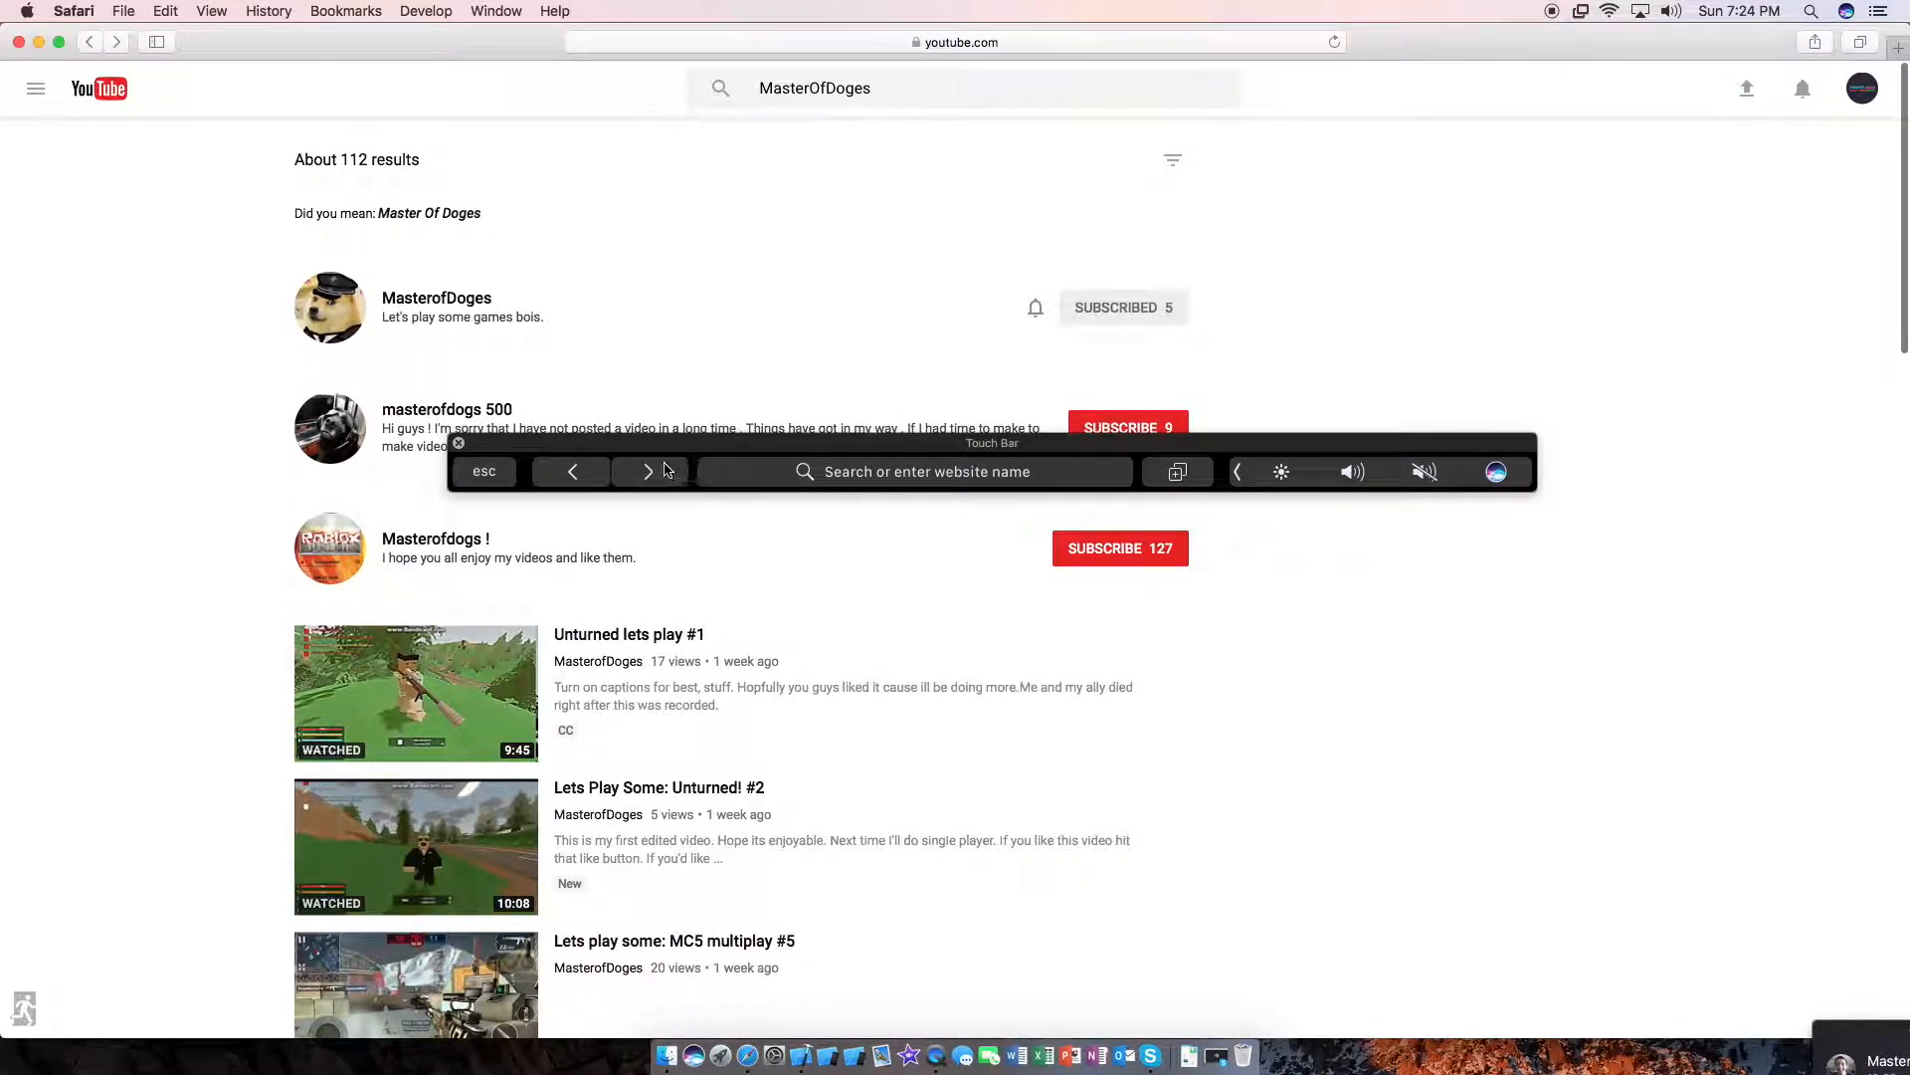
Go forward to the MasterofDoges channel page using the Touch Bar forward arrow.
left_click(436, 299)
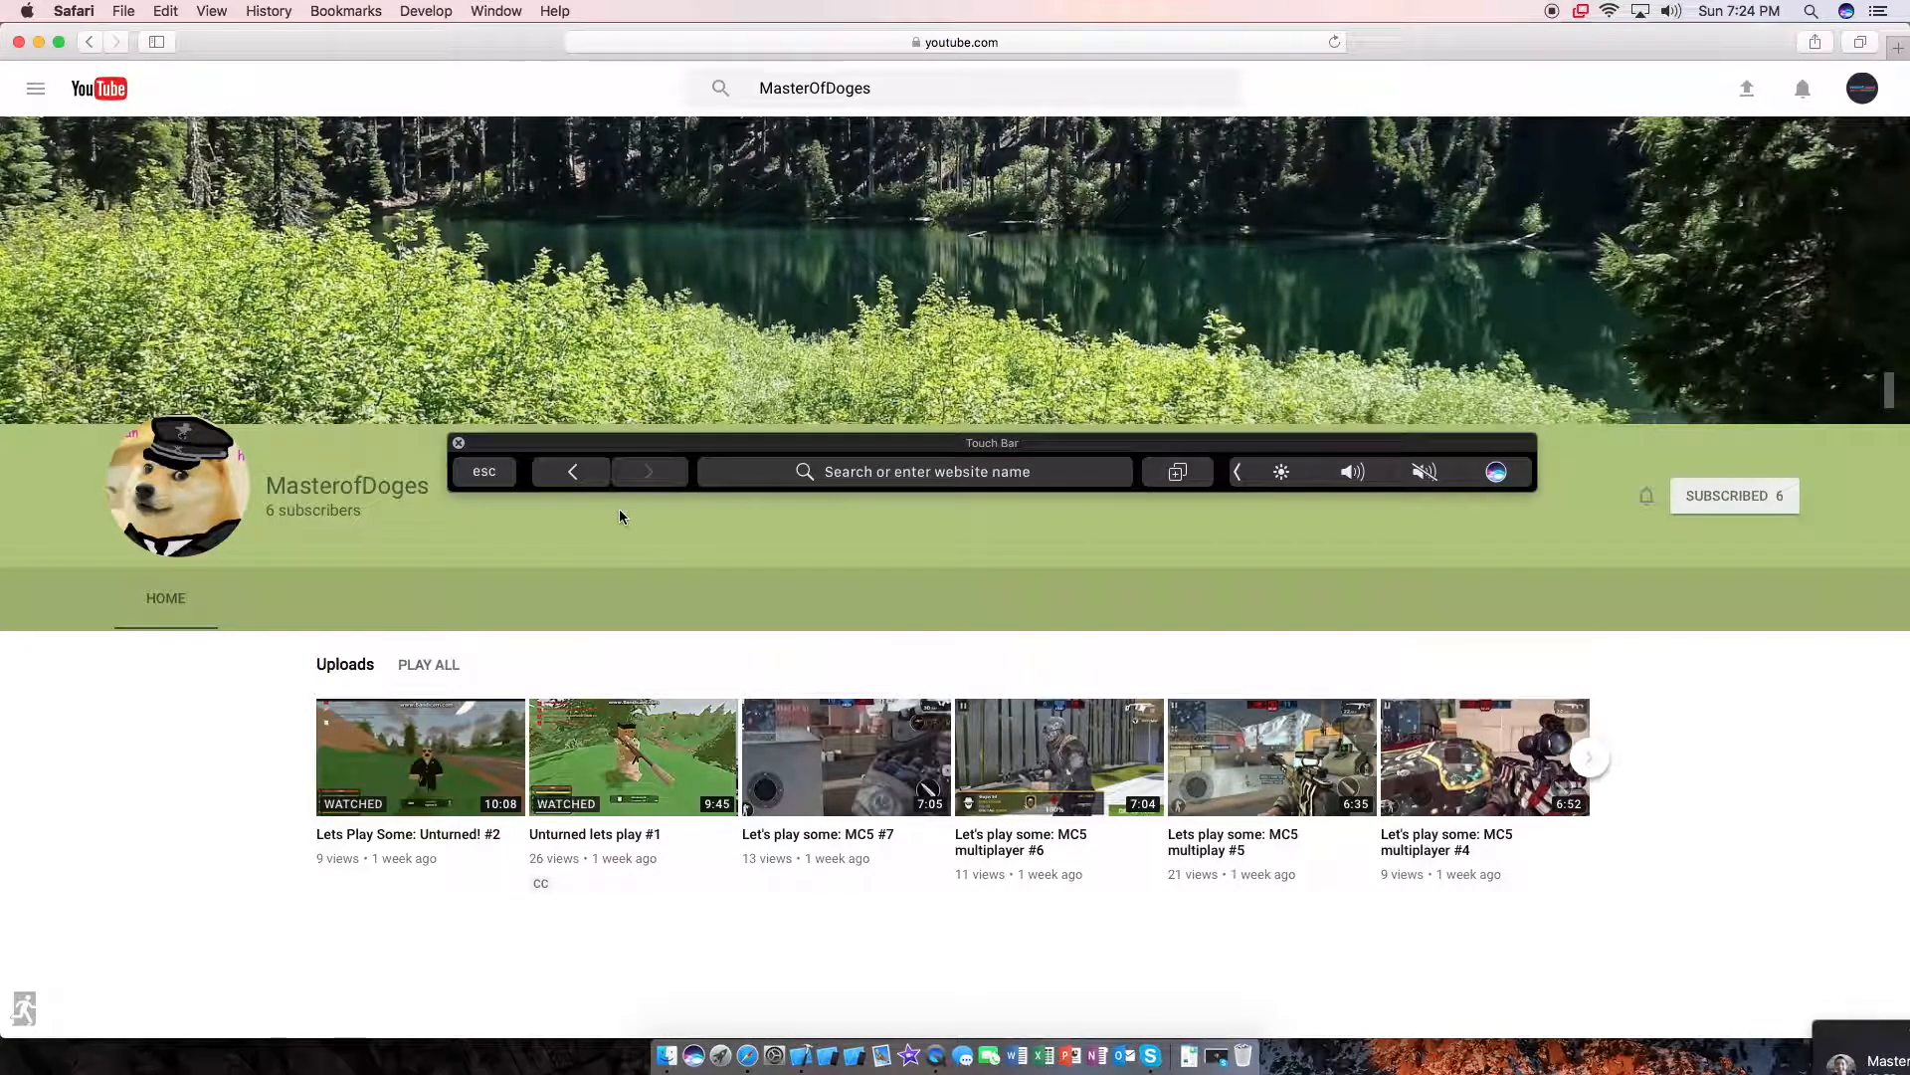
mouse_move(991, 1035)
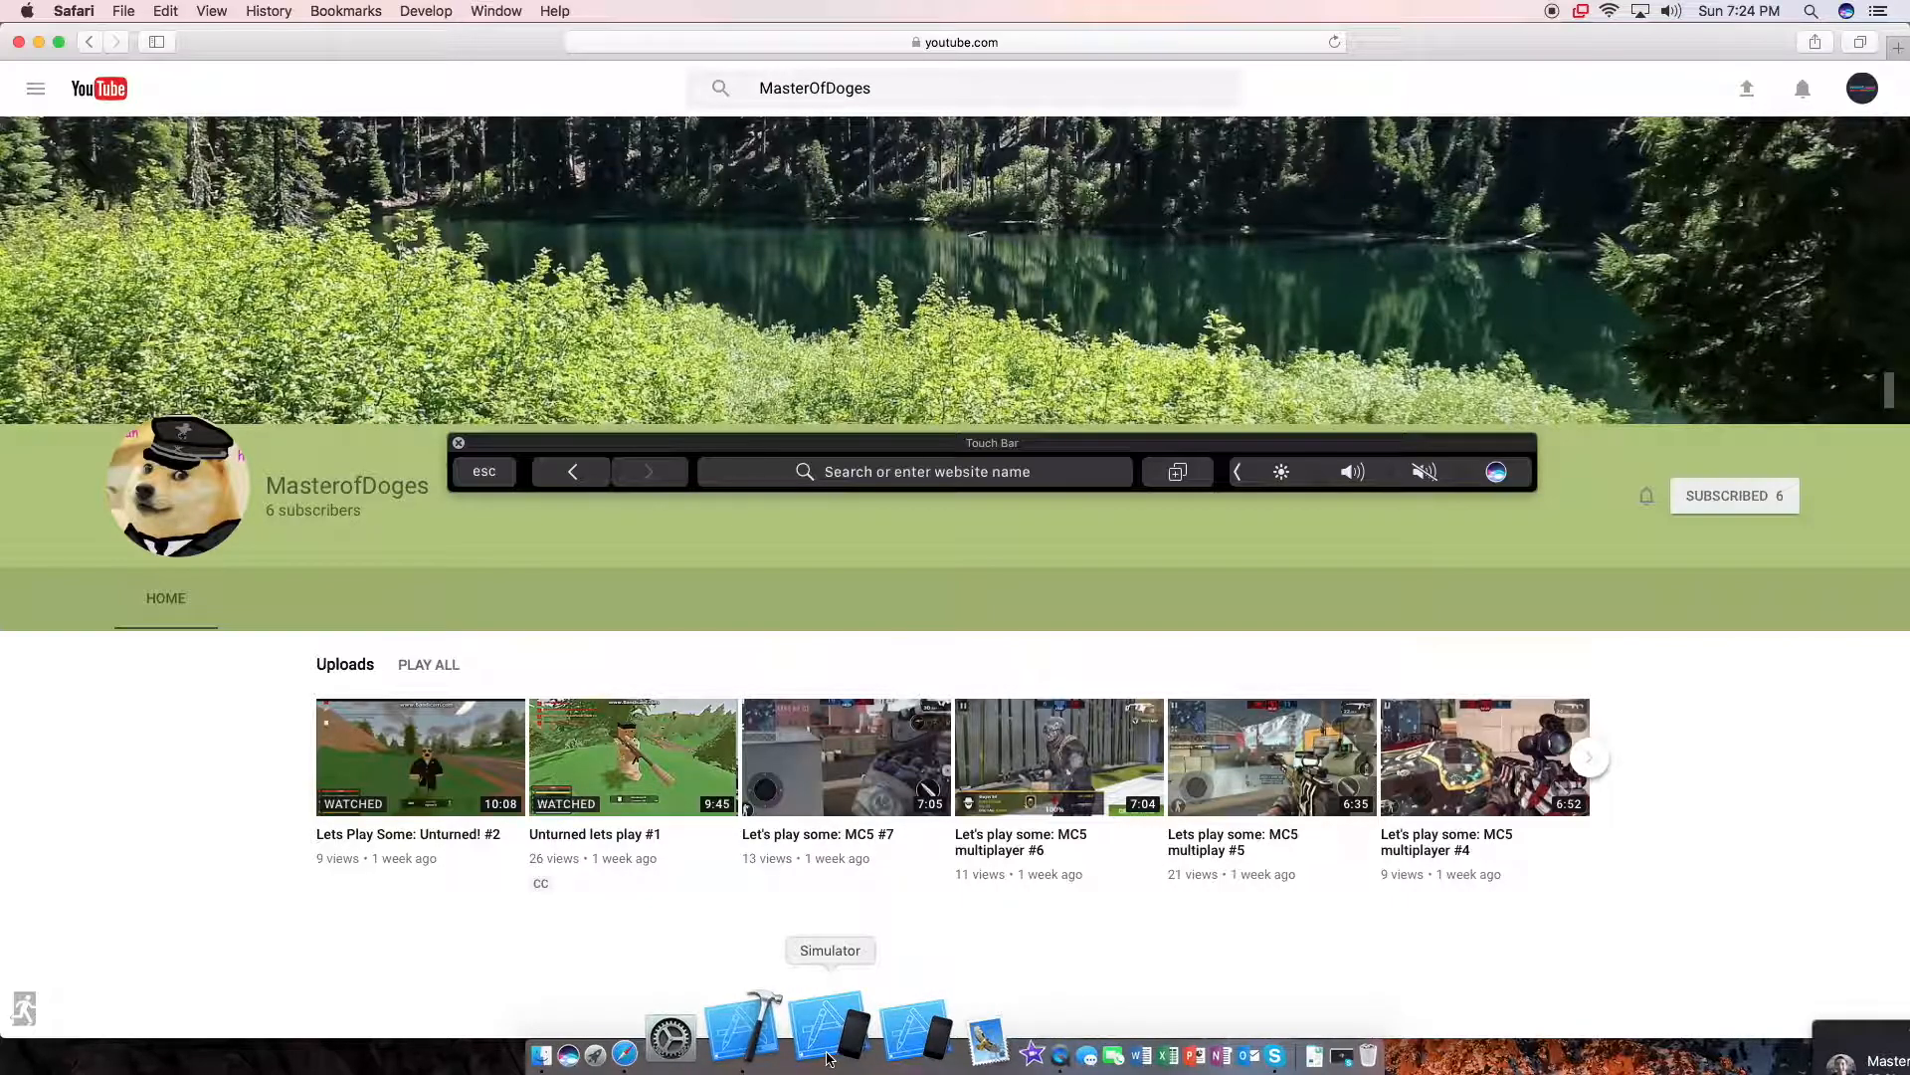
mouse_move(864, 1033)
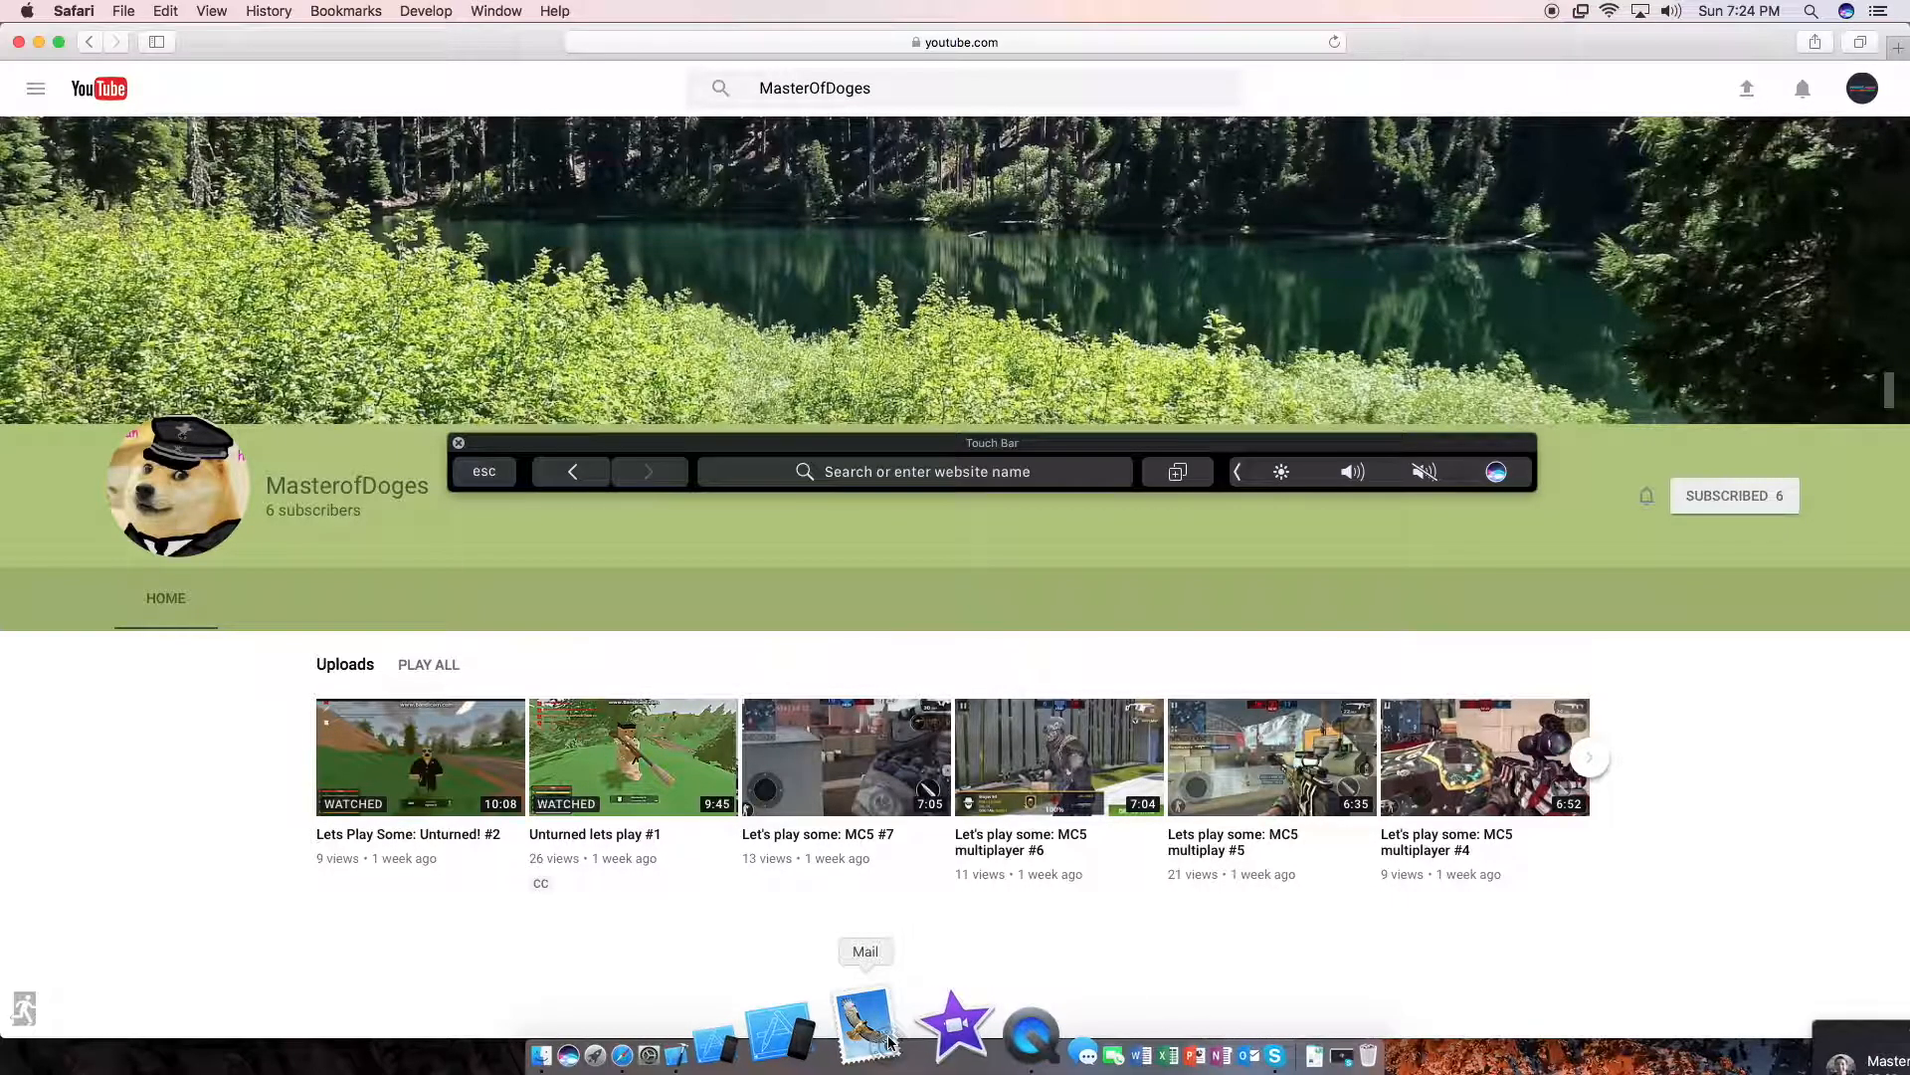
mouse_move(995, 1034)
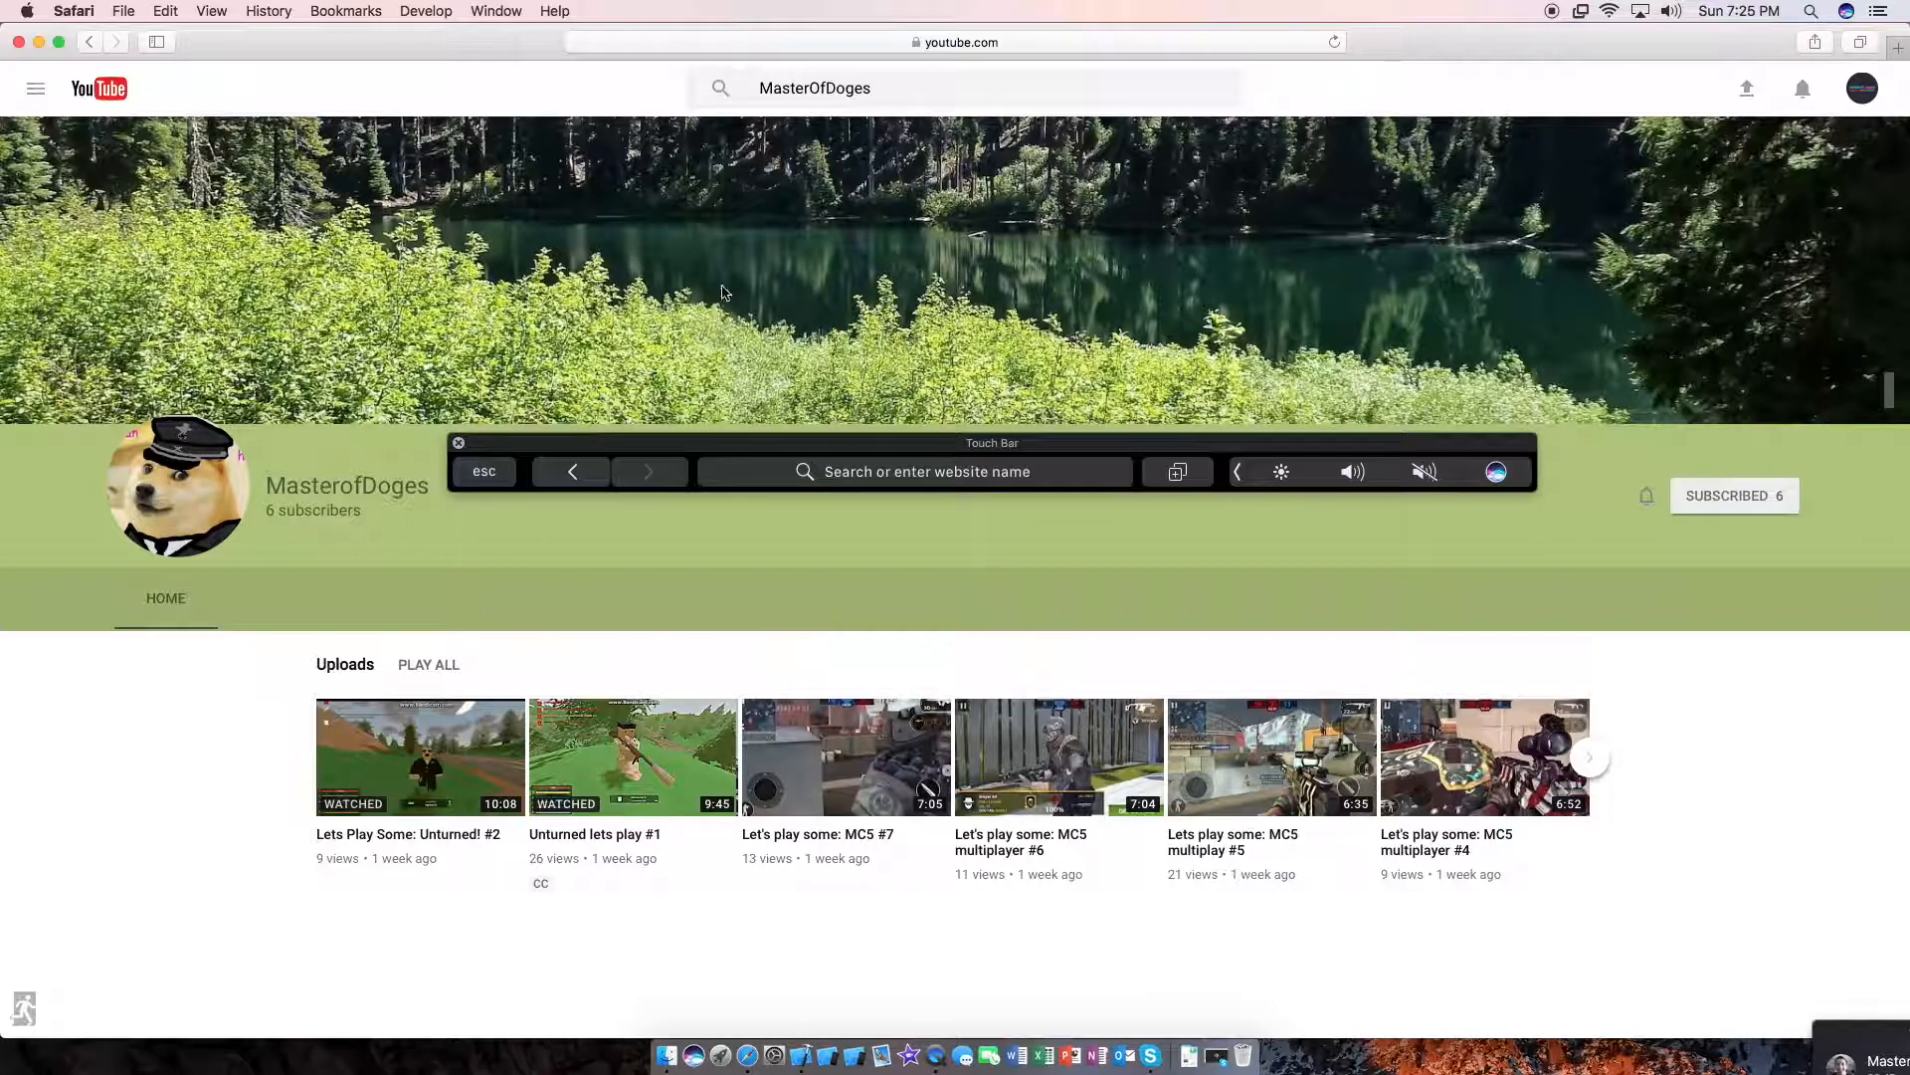
mouse_move(1487, 422)
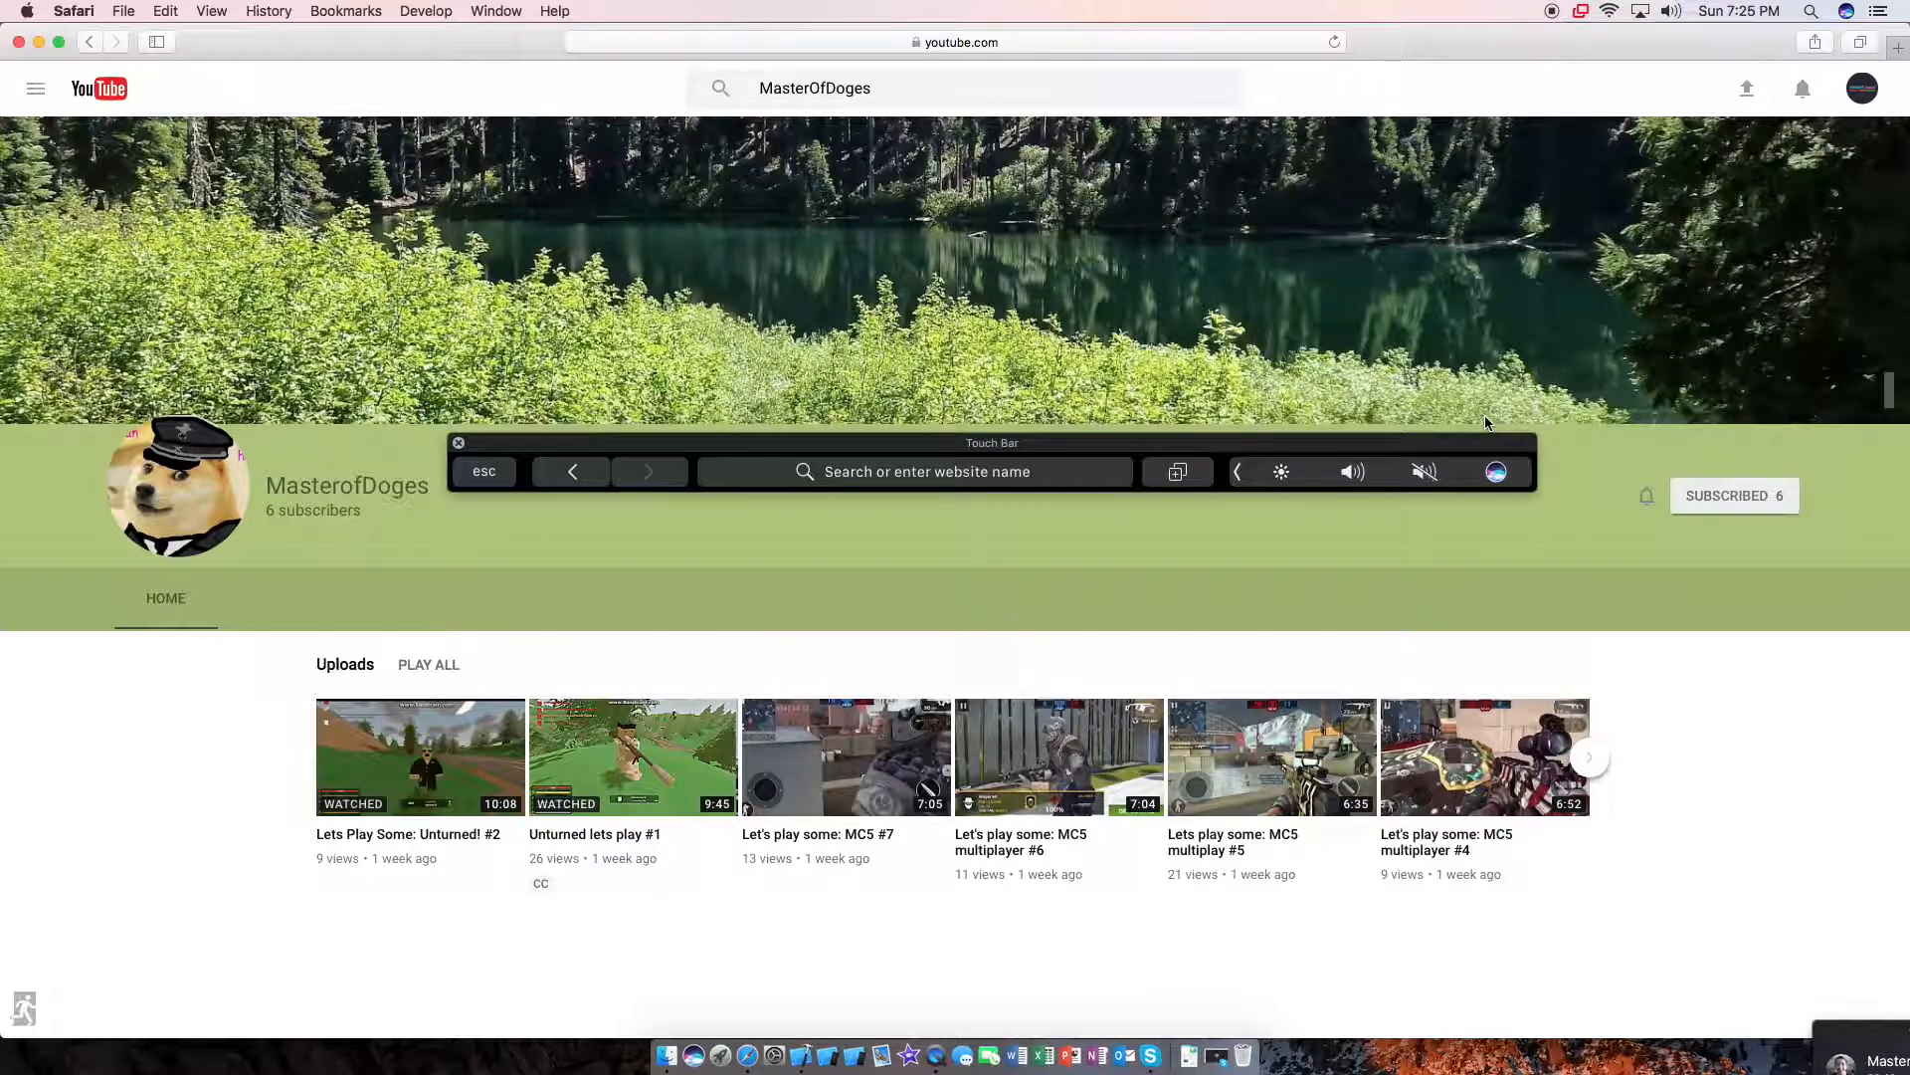
mouse_move(51, 72)
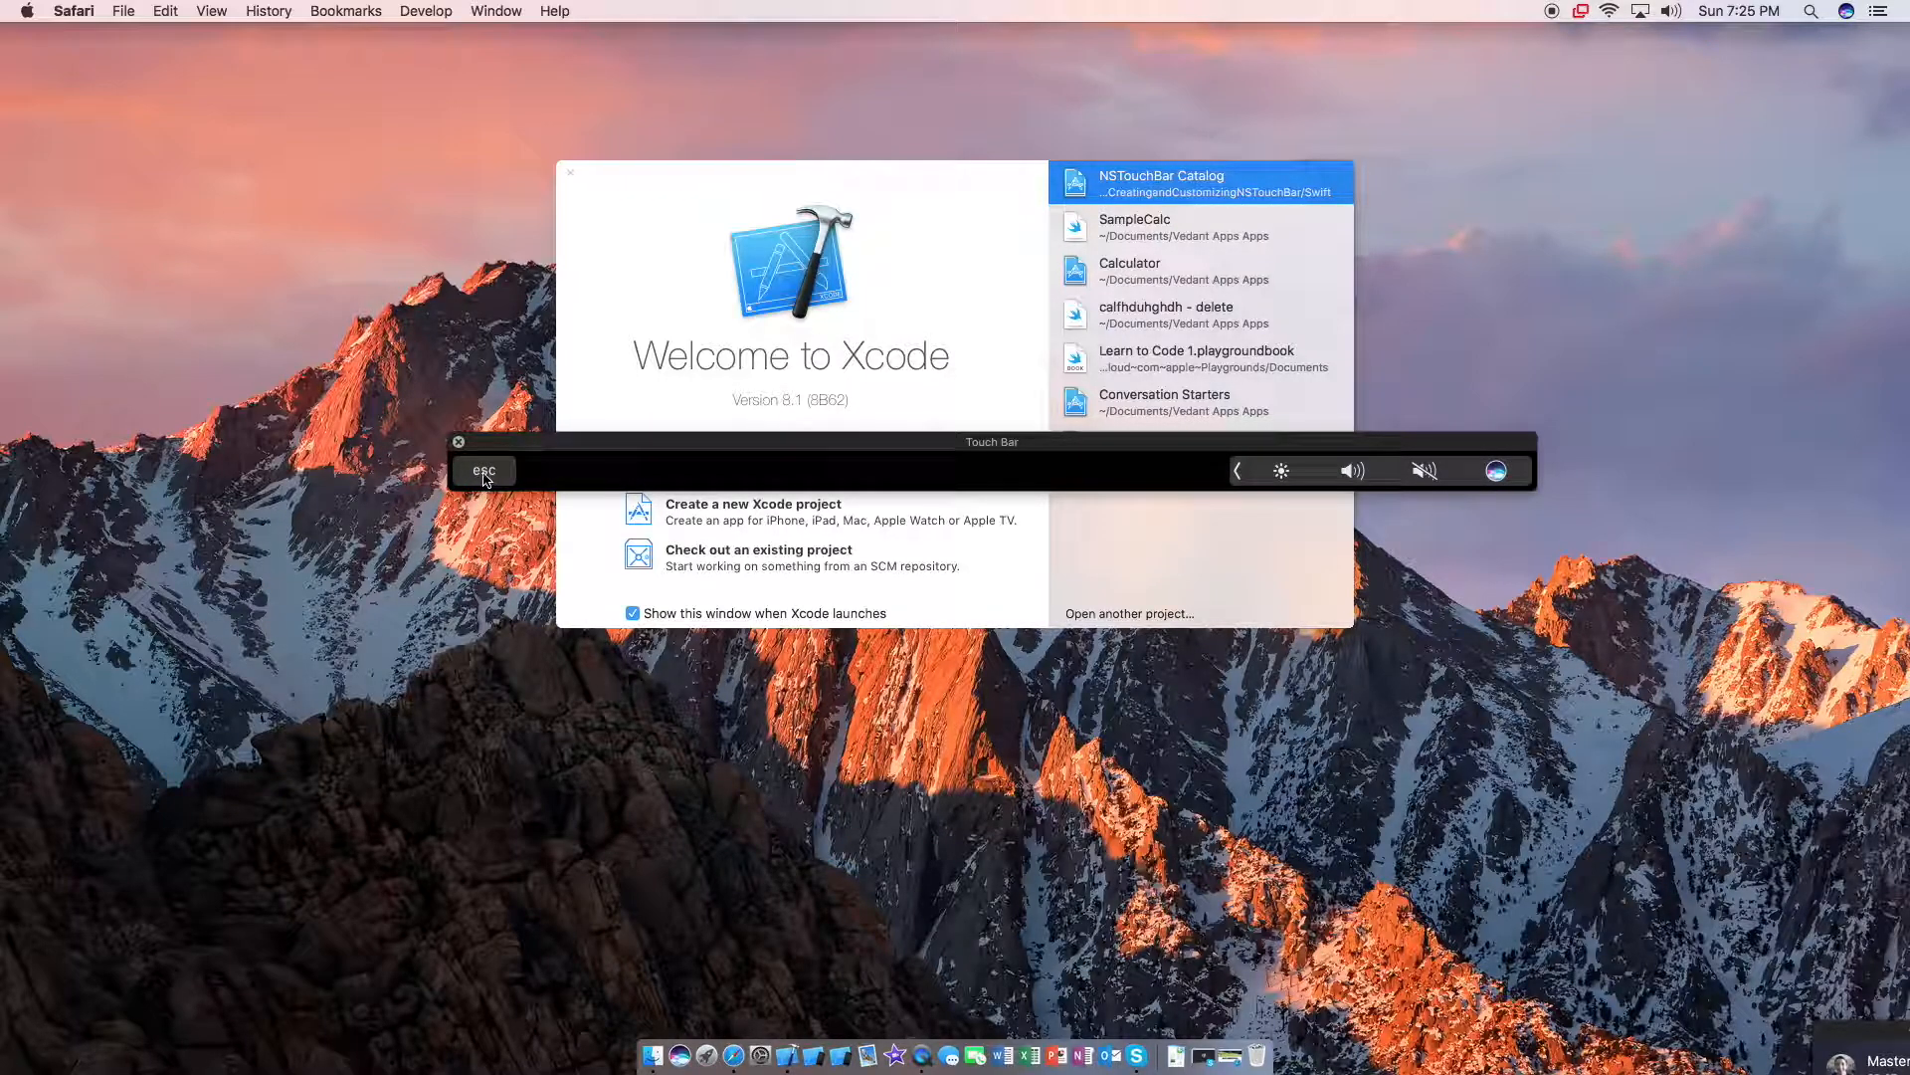
mouse_move(1241, 478)
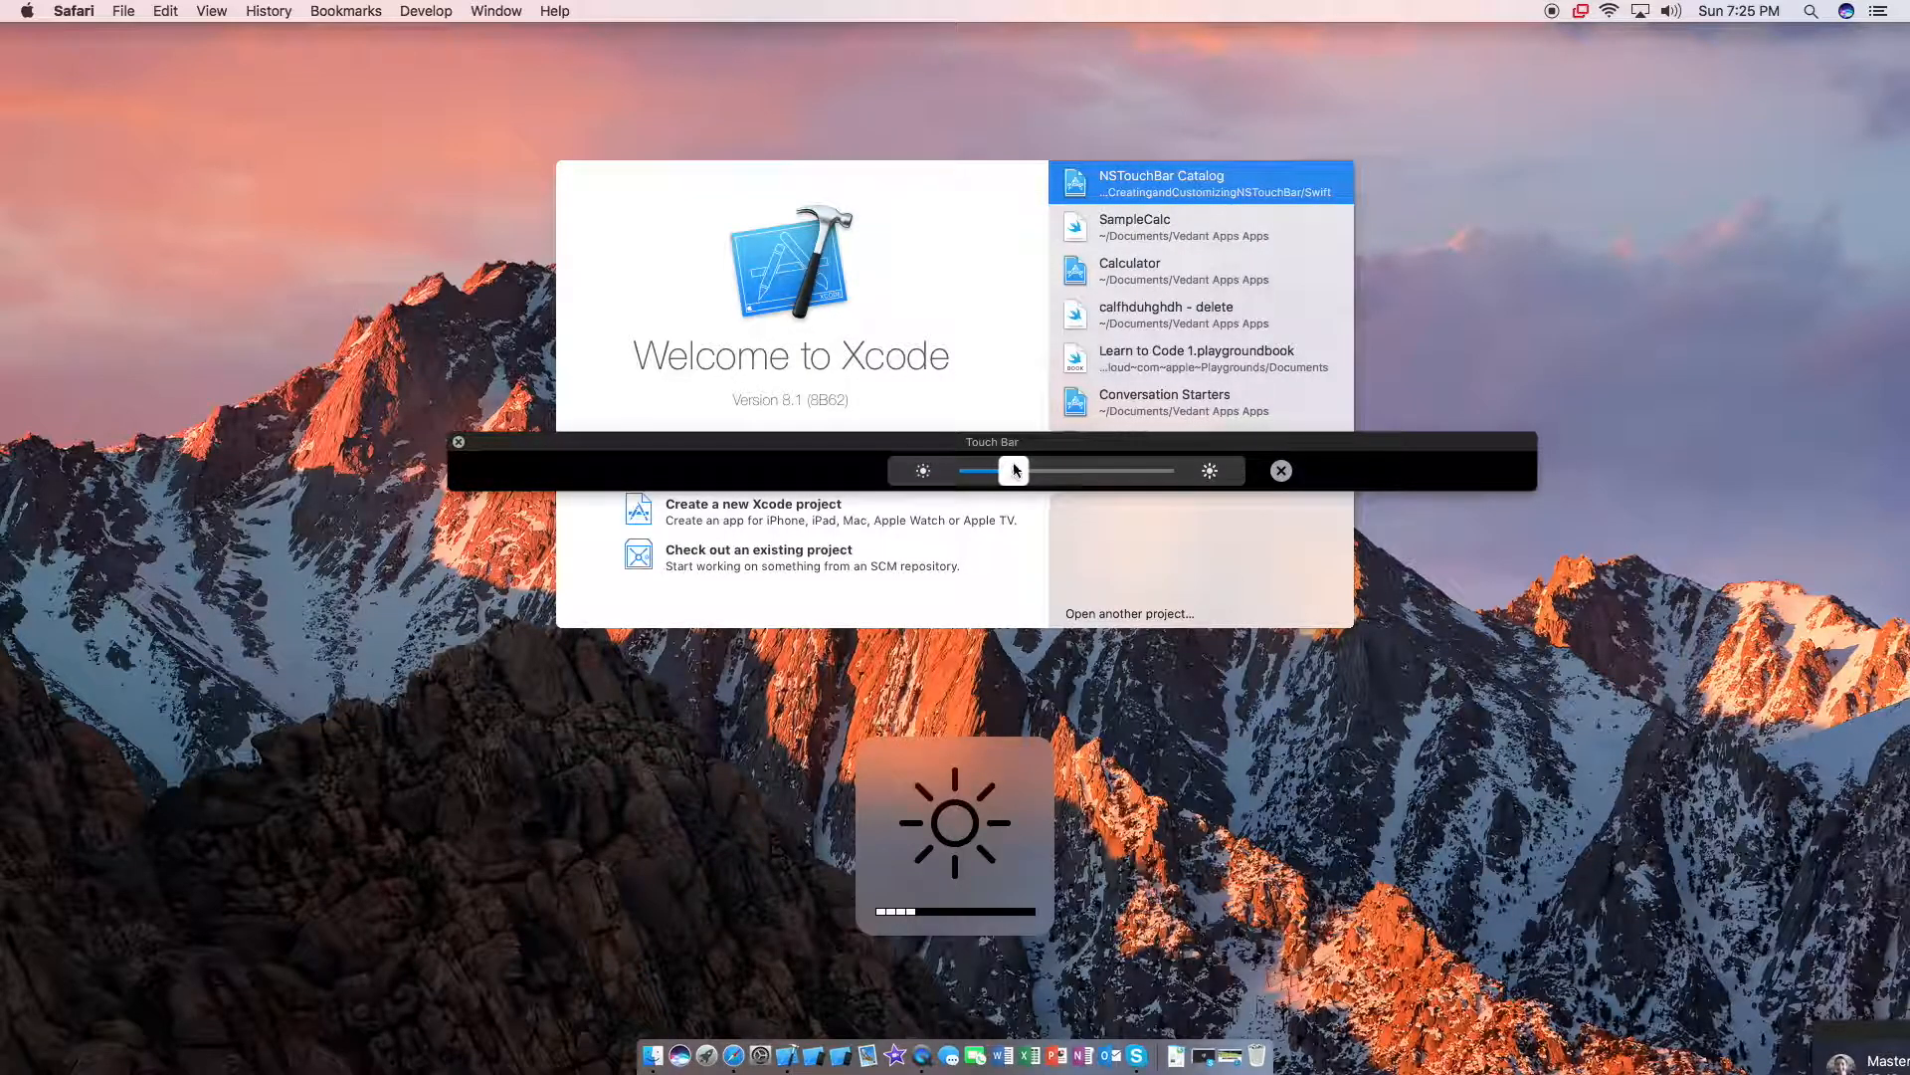
Drag the brightness slider up and down twice, ending dim, then dismiss and reopen the control.
left_click_drag(1015, 471, 1109, 472)
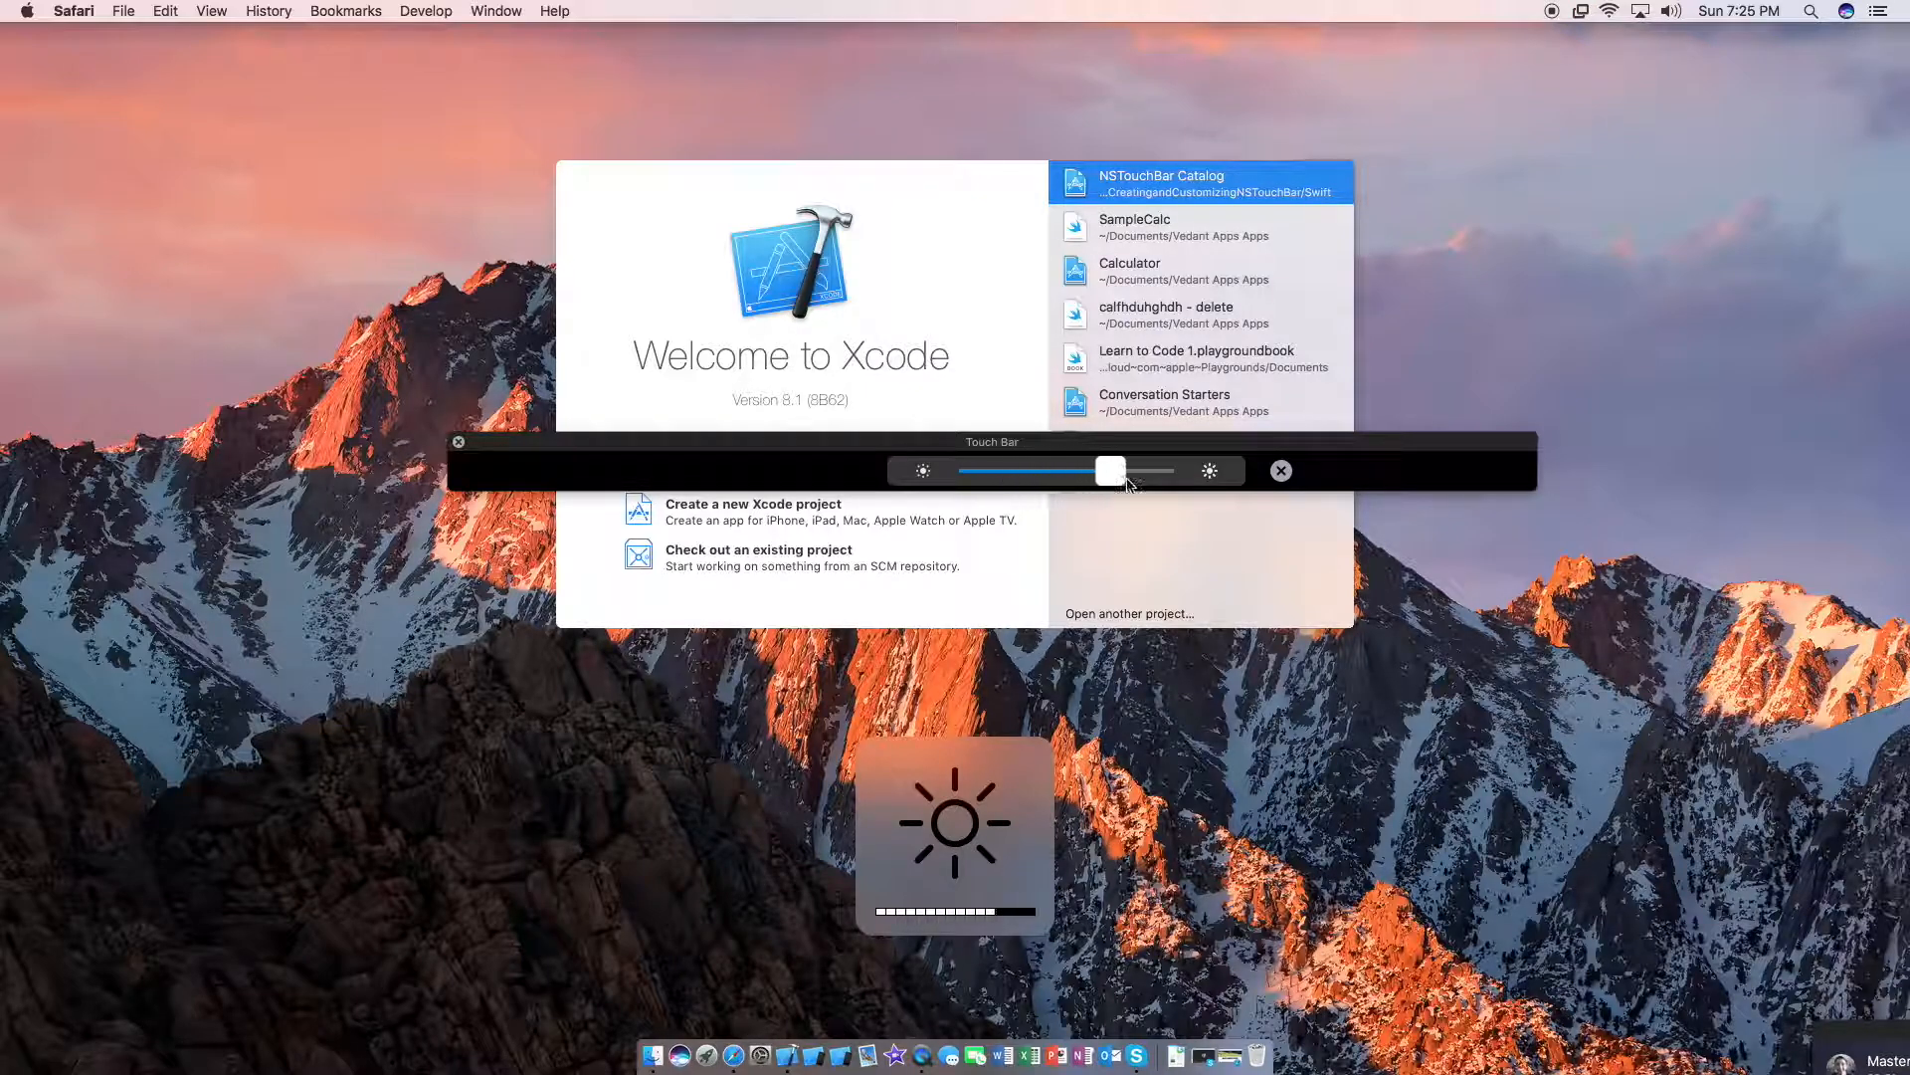
left_click_drag(1107, 471, 1012, 472)
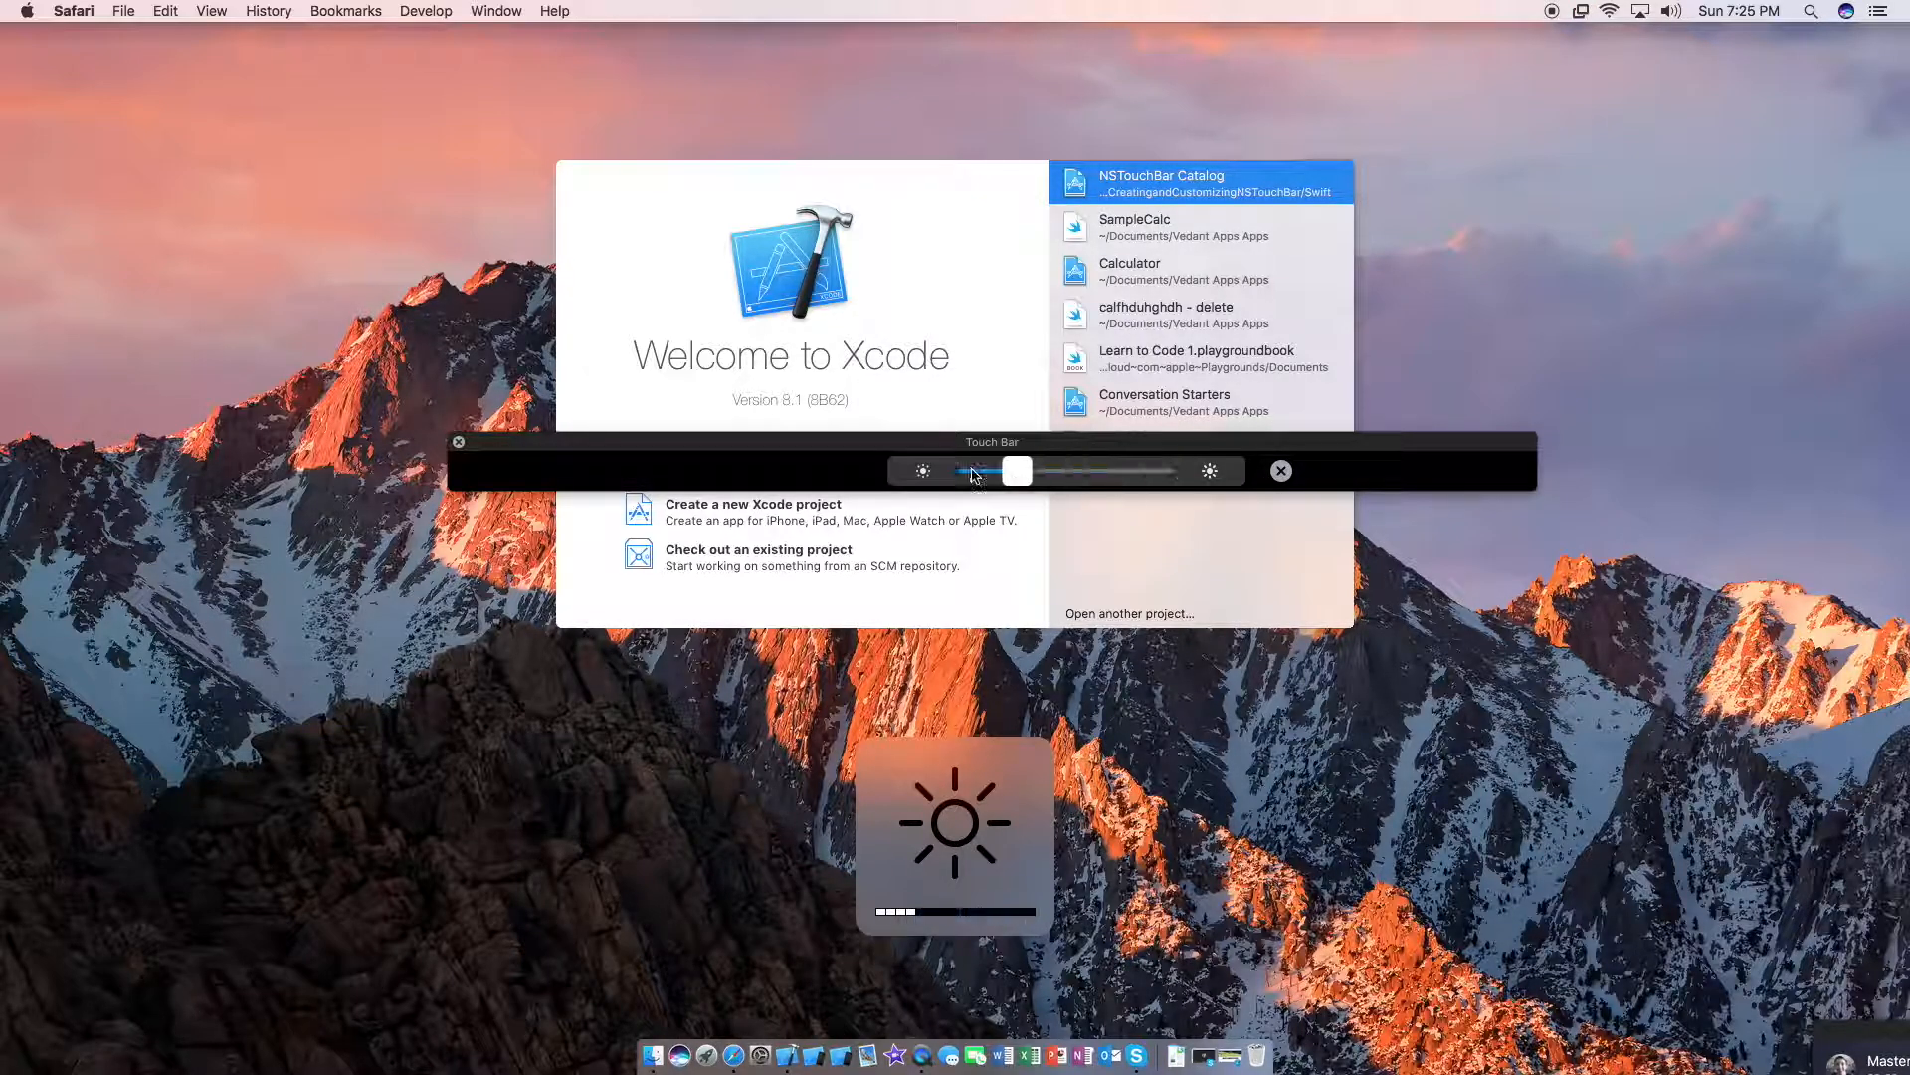
left_click_drag(1017, 472, 1118, 471)
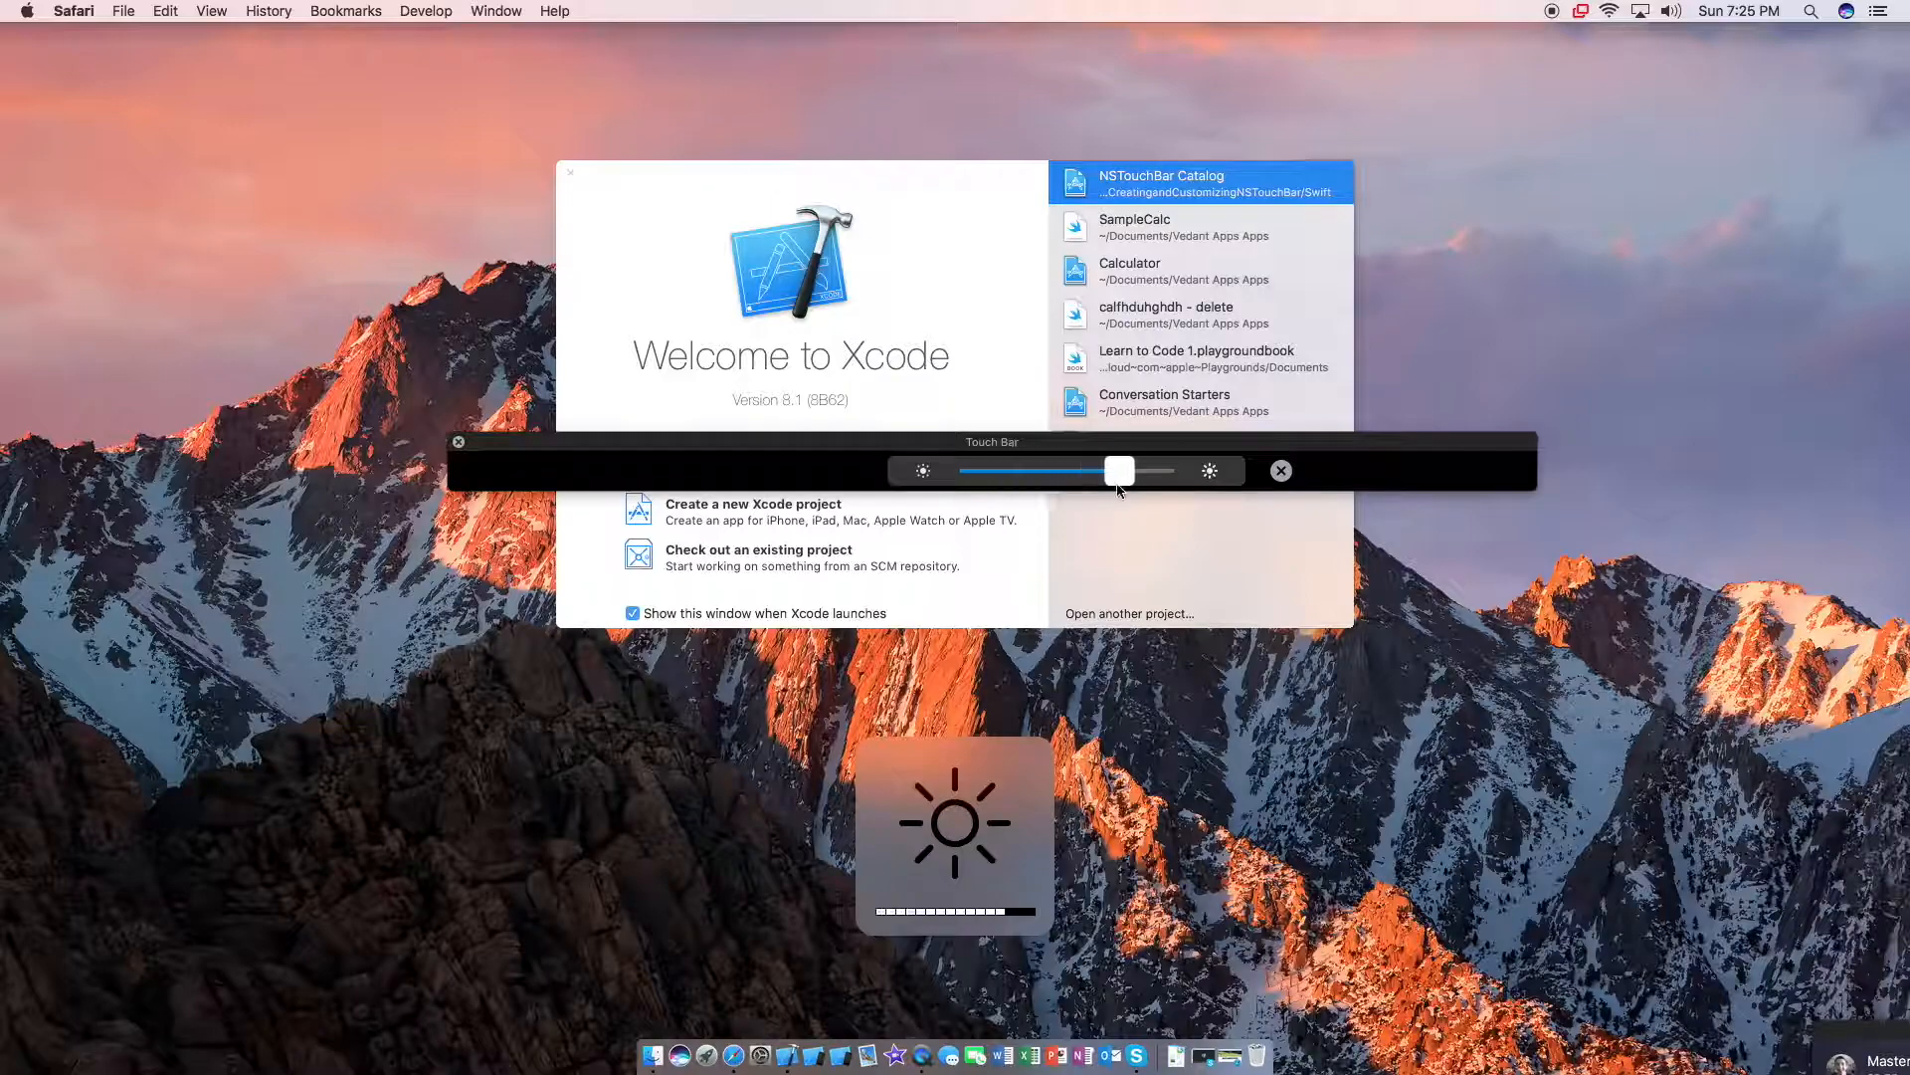
left_click_drag(1119, 469, 1039, 470)
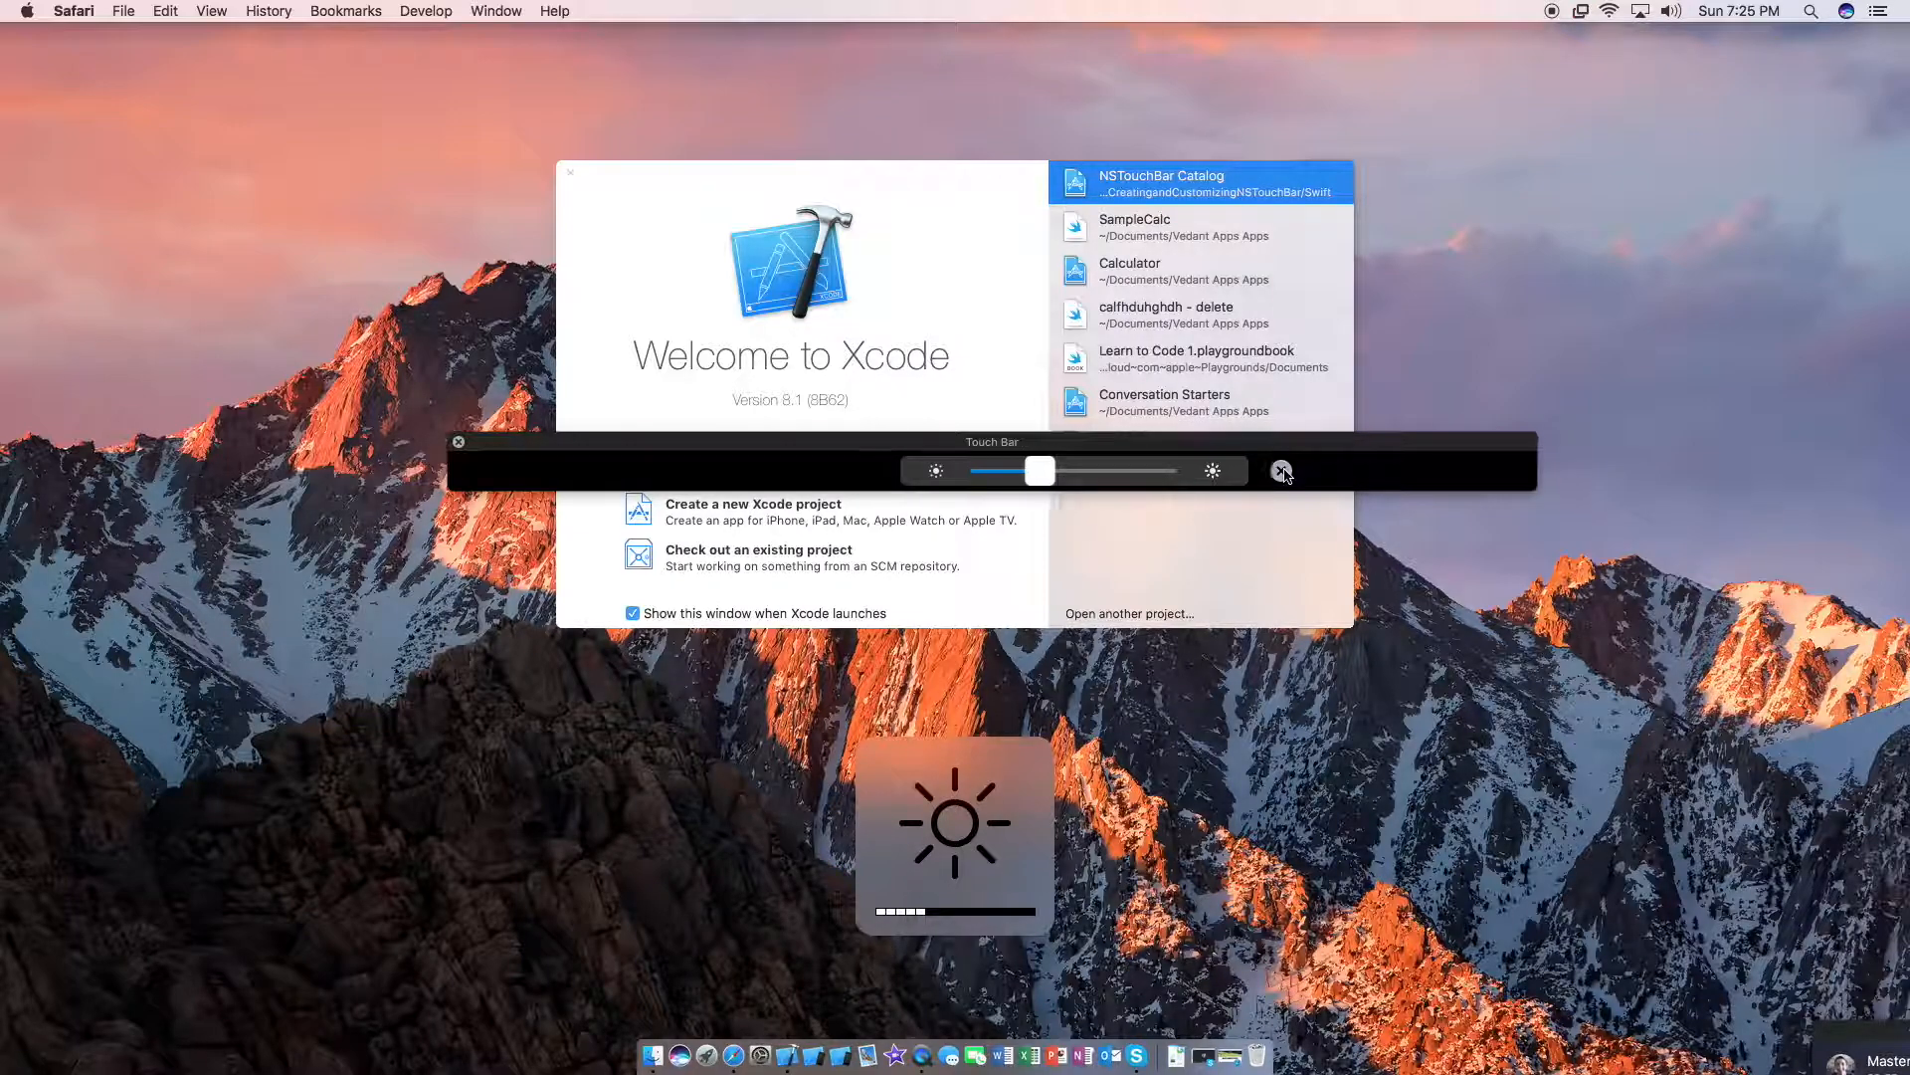
left_click(1281, 470)
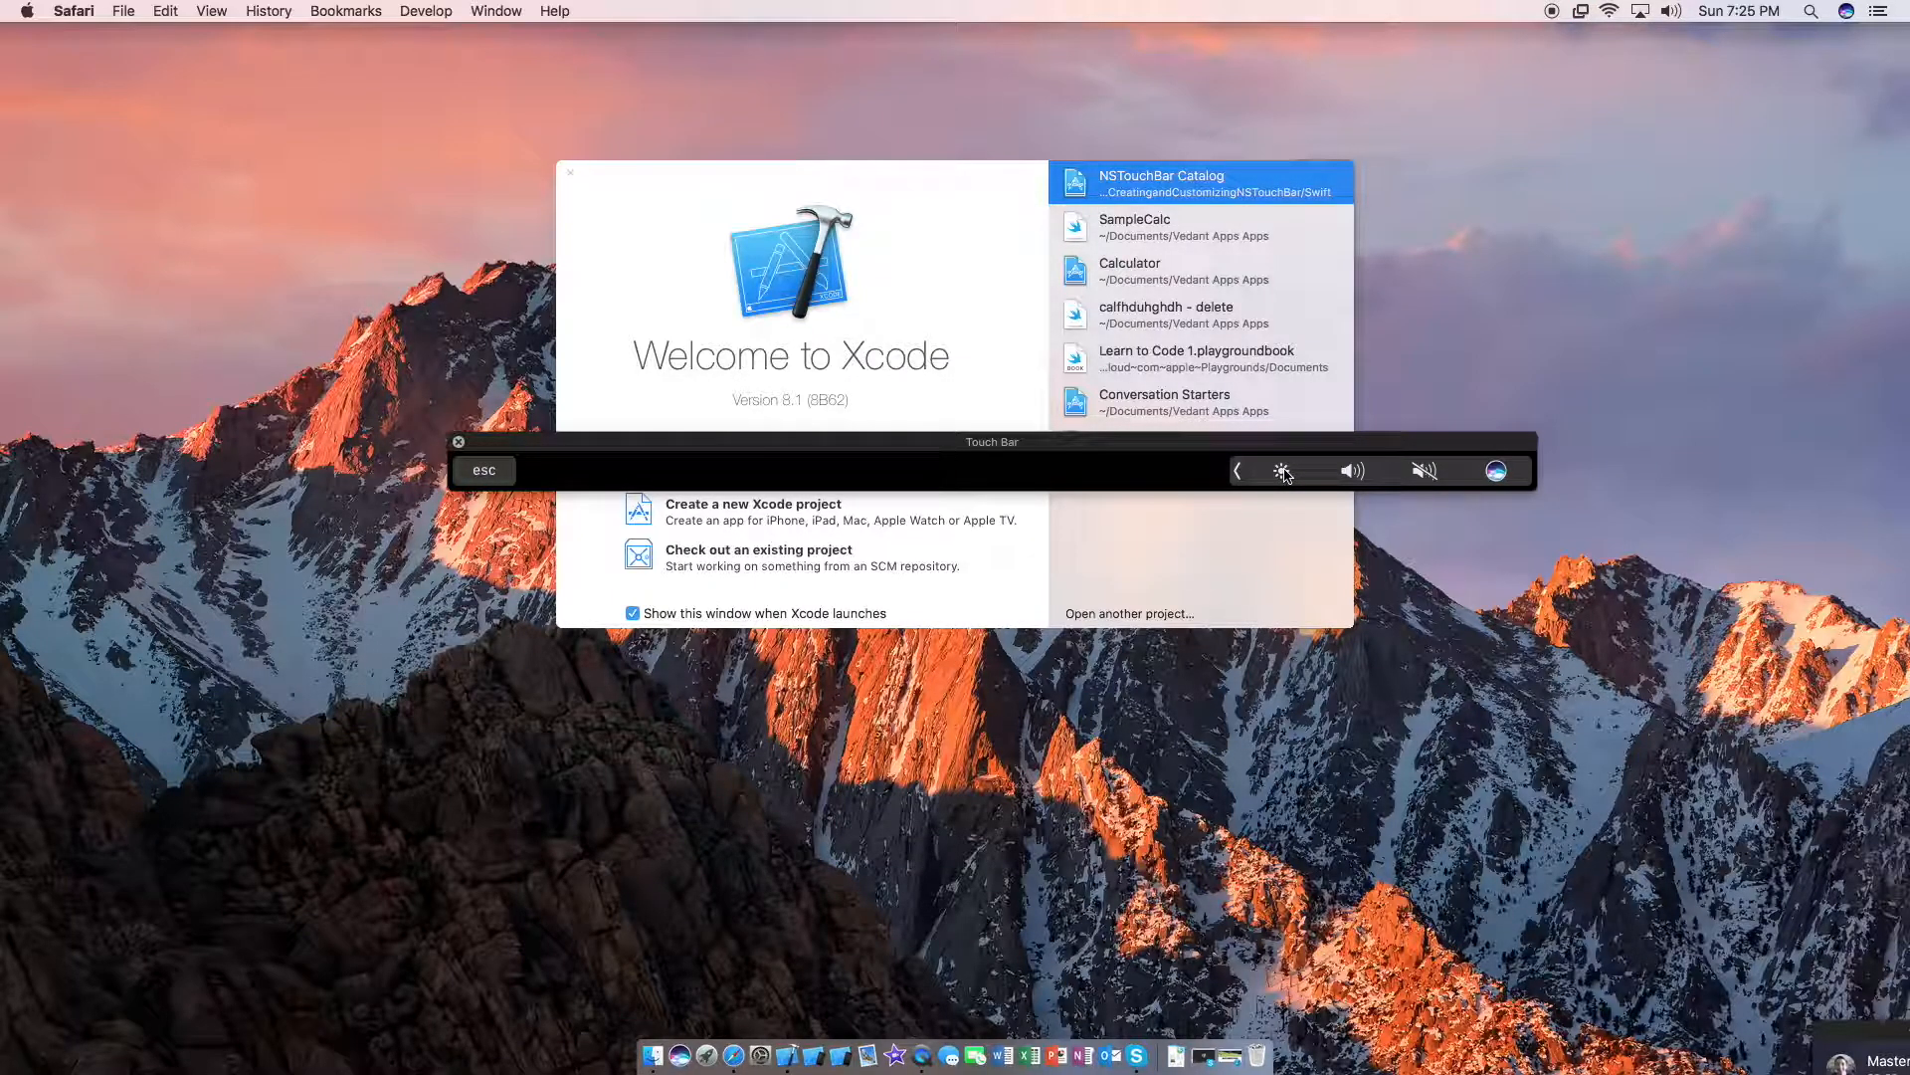
left_click(1282, 472)
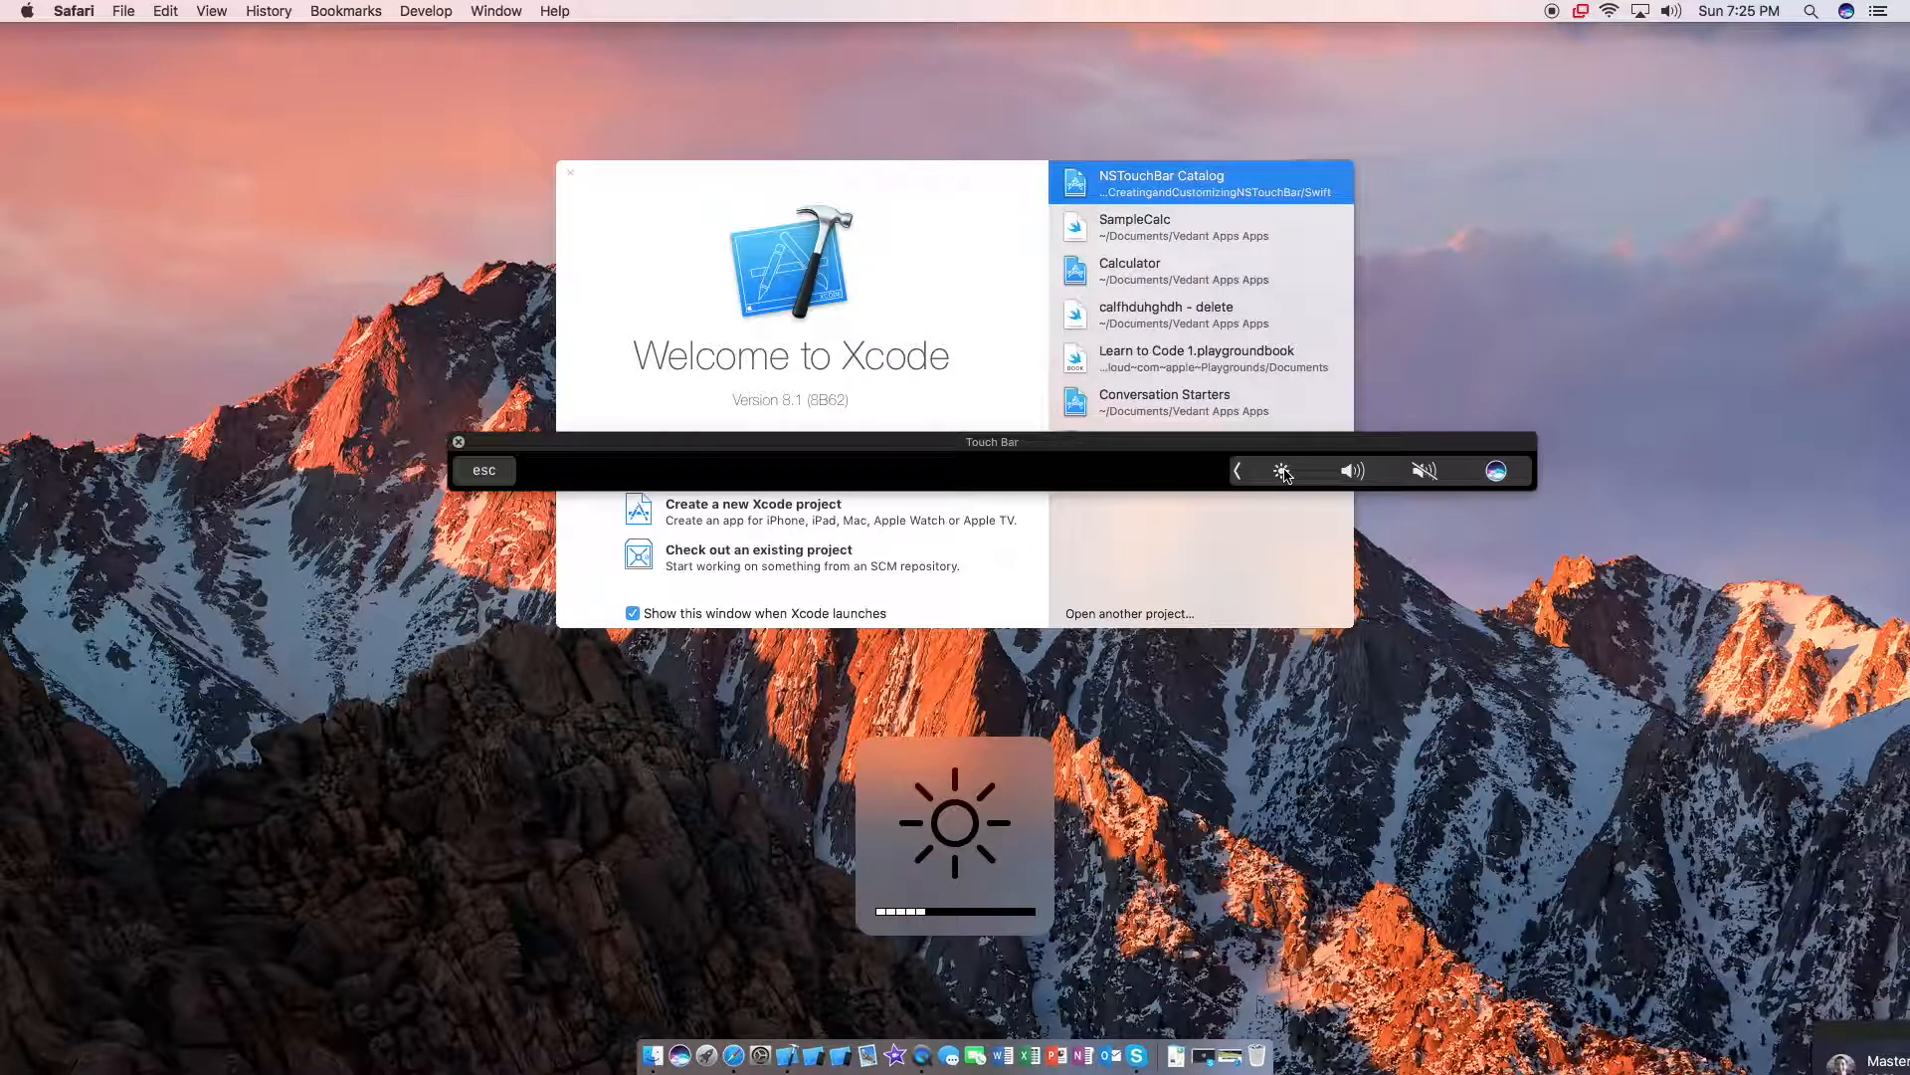